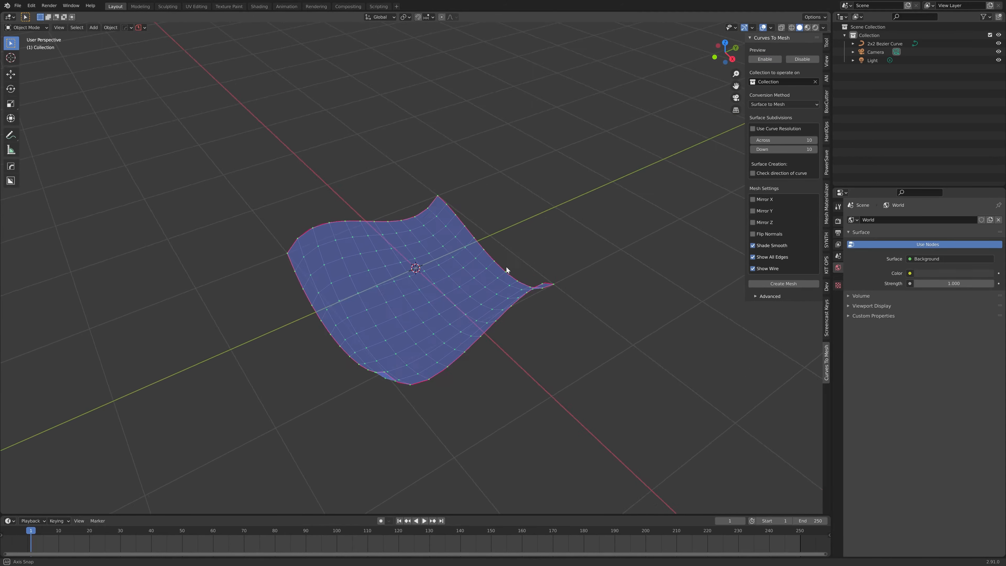
- Start a new General scene, replacing the curved patch with the default cube
{"action": "left_click_drag", "start_coordinate": [507, 269], "coordinate": [564, 269]}
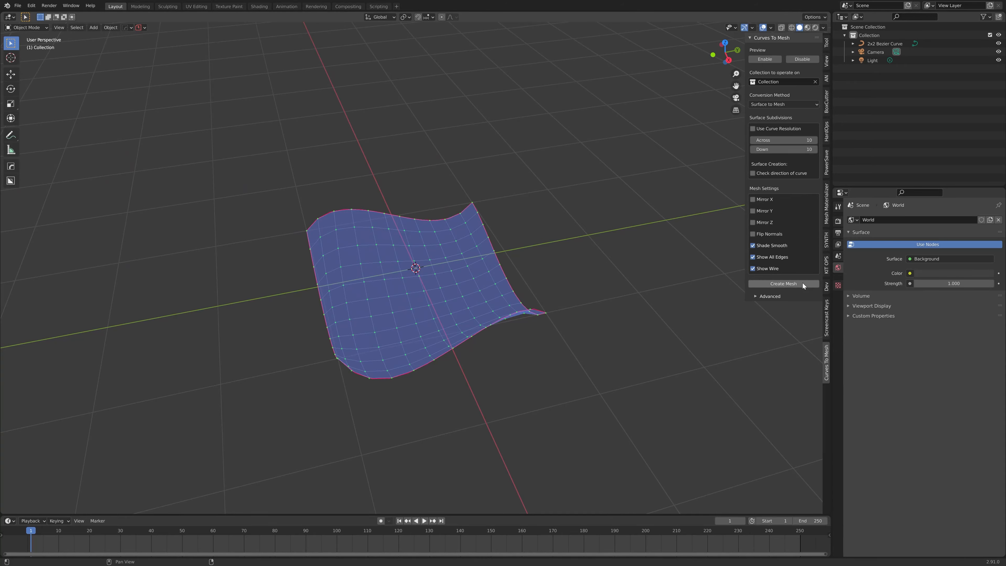
{"action": "left_click", "coordinate": [782, 283]}
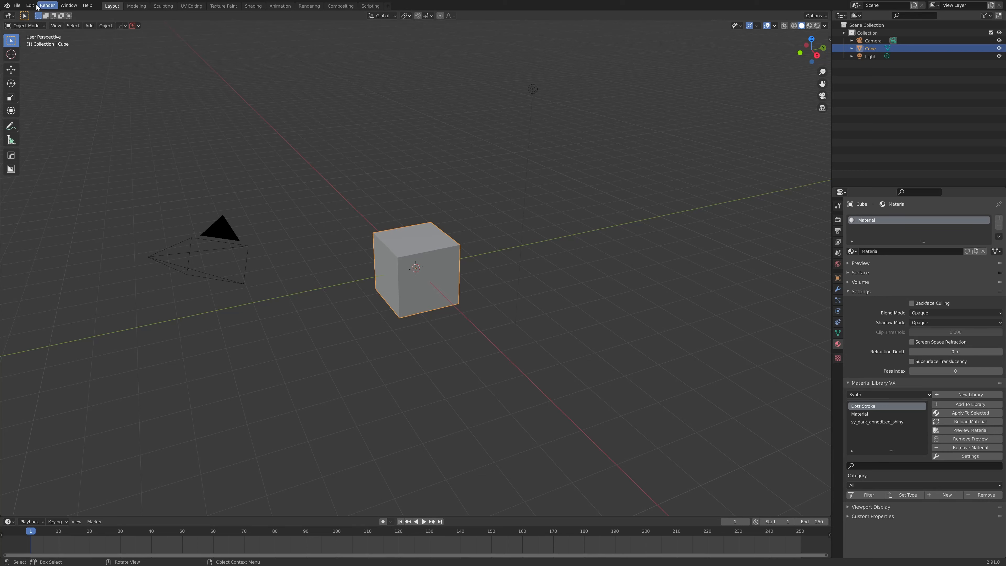
- From Preferences > Add-ons, choose curves_to_mesh.2.4.1.zip as the add-on to install
{"action": "left_click", "coordinate": [29, 5]}
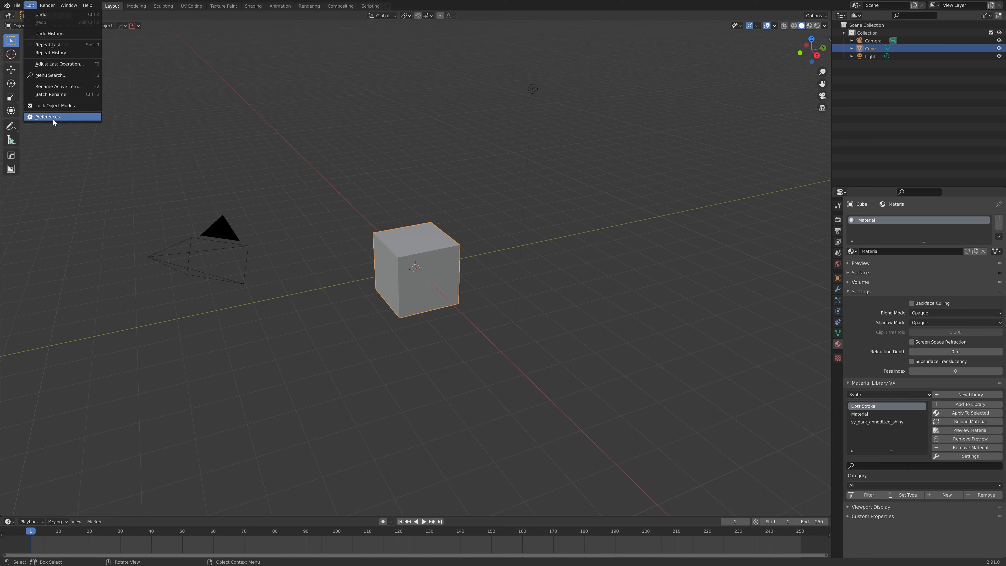
{"action": "left_click", "coordinate": [47, 117]}
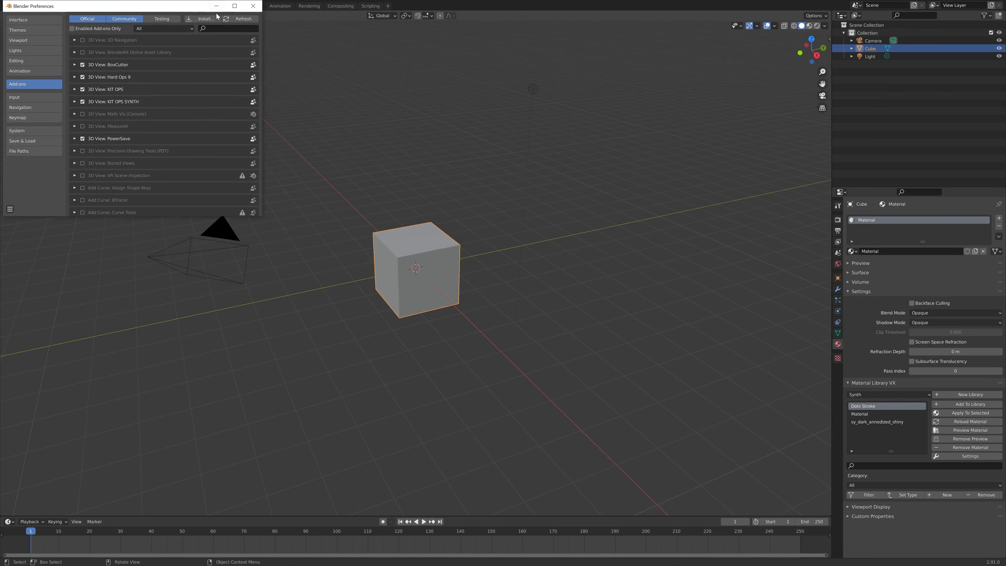
{"action": "left_click", "coordinate": [205, 18]}
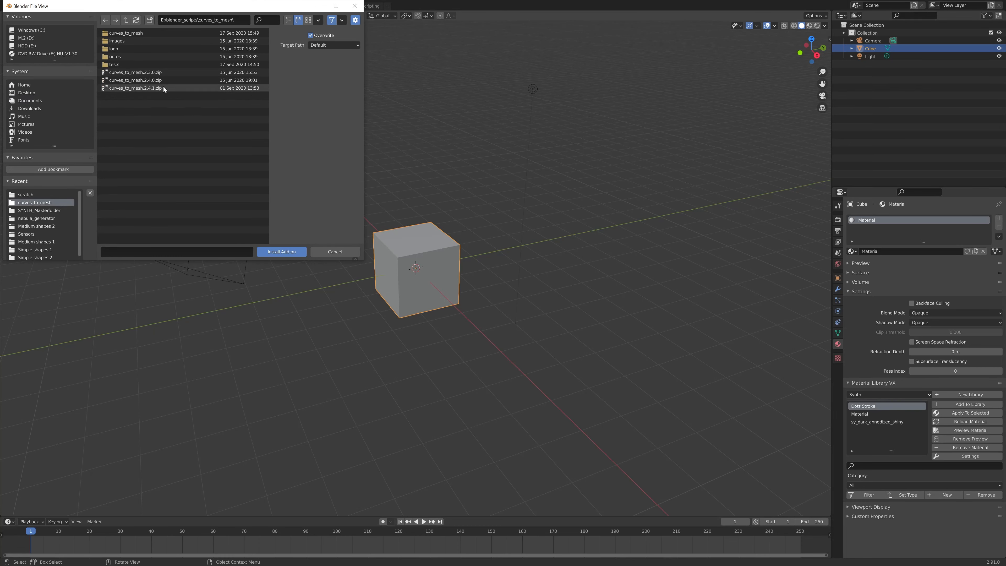
{"action": "left_click", "coordinate": [135, 88]}
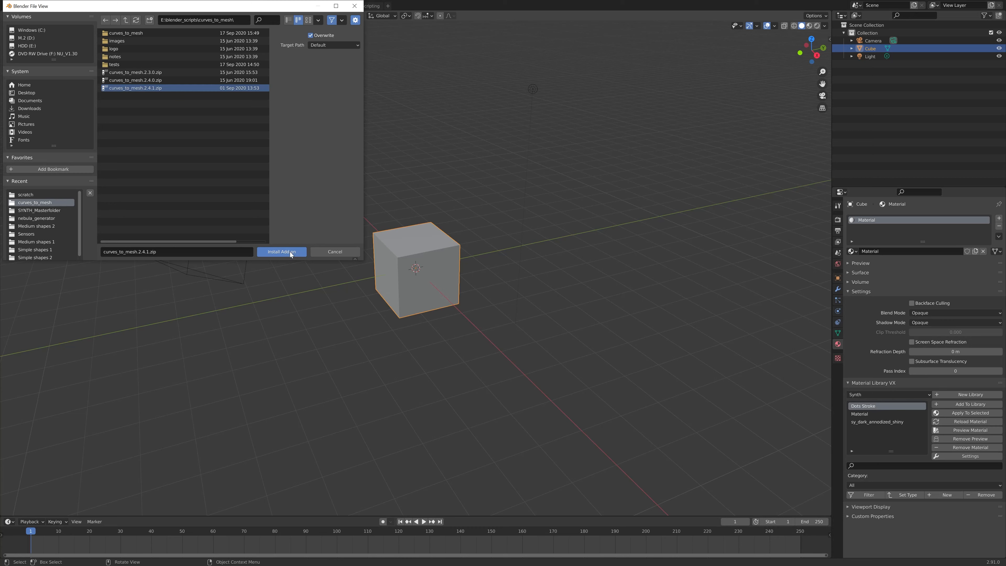
- Install and enable the Add Mesh: Curves to Mesh add-on, then close Preferences
{"action": "left_click", "coordinate": [281, 251]}
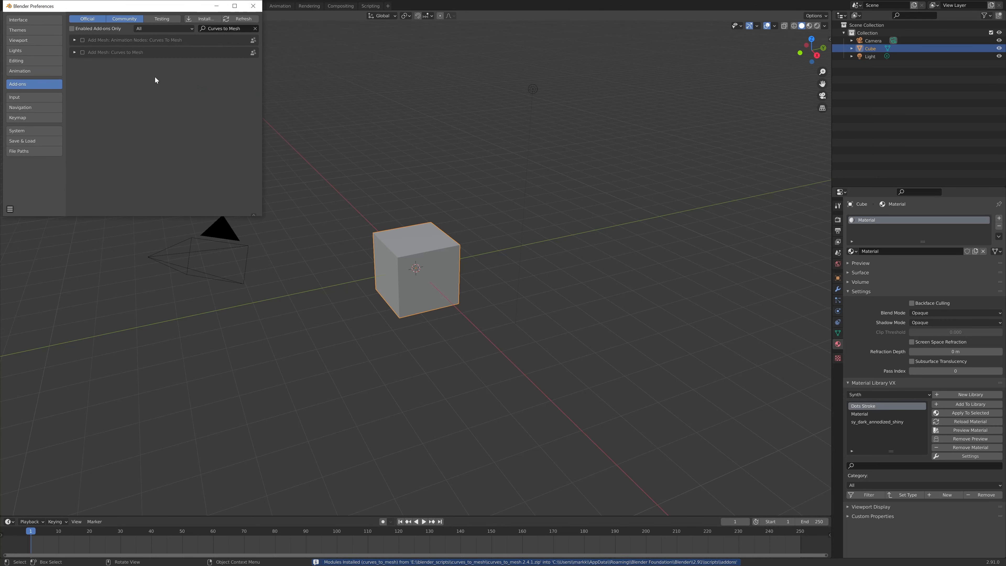
{"action": "mouse_move", "coordinate": [152, 59]}
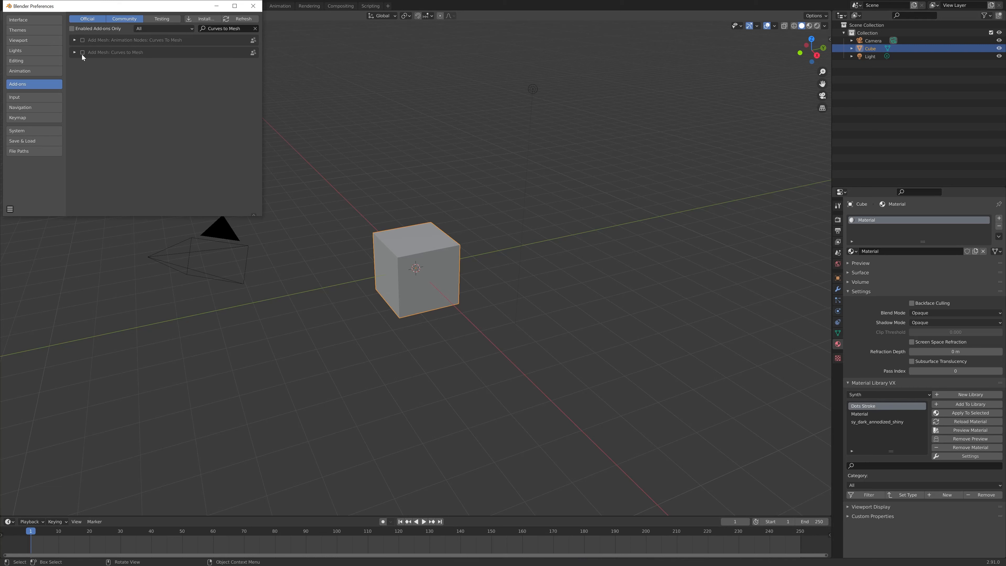
{"action": "left_click", "coordinate": [82, 52]}
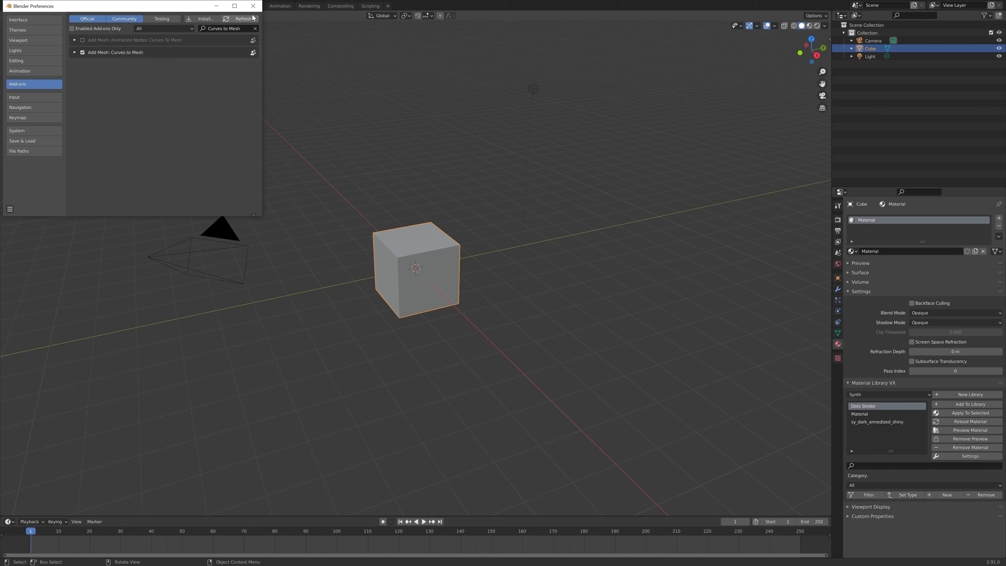
{"action": "left_click", "coordinate": [254, 6]}
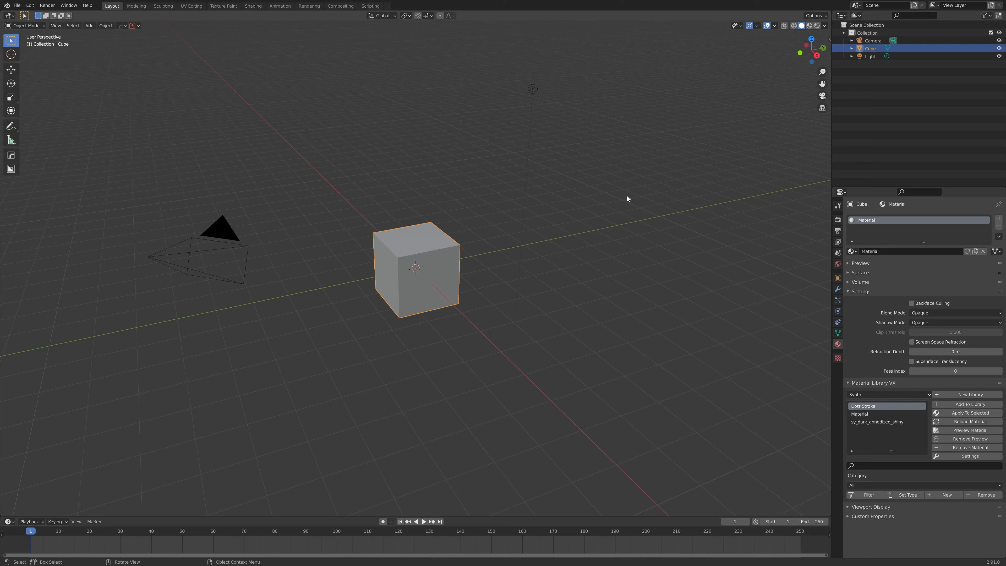
{"action": "mouse_move", "coordinate": [637, 263]}
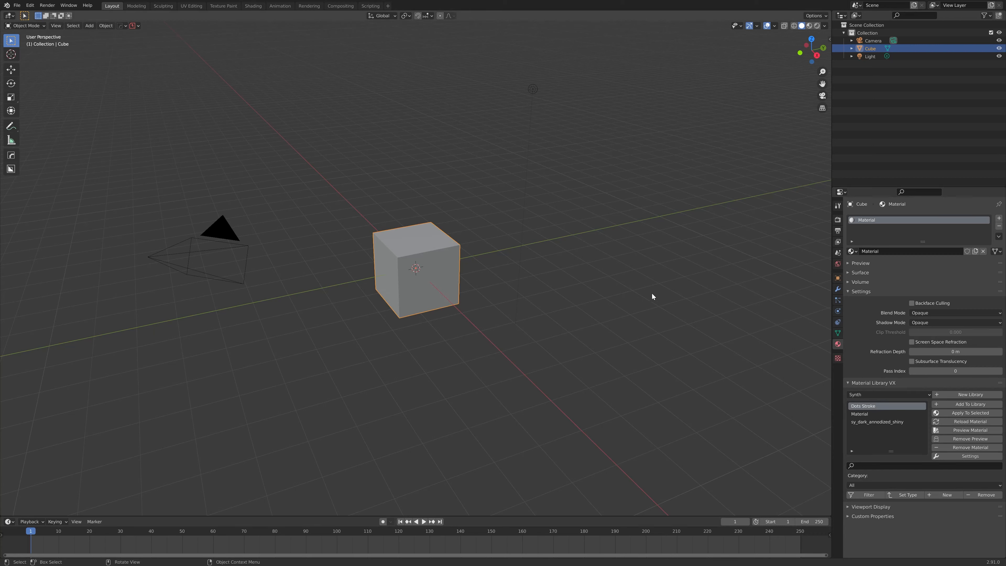
{"action": "mouse_move", "coordinate": [423, 239]}
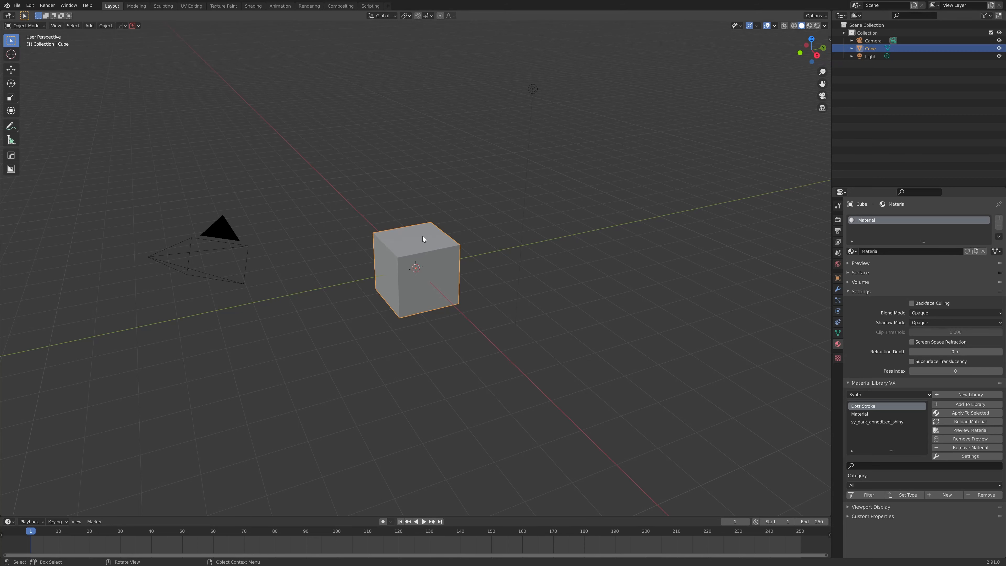
- Delete the default cube and add a 2x2 Bezier Patch curve at the scene centre
{"action": "key", "text": "x"}
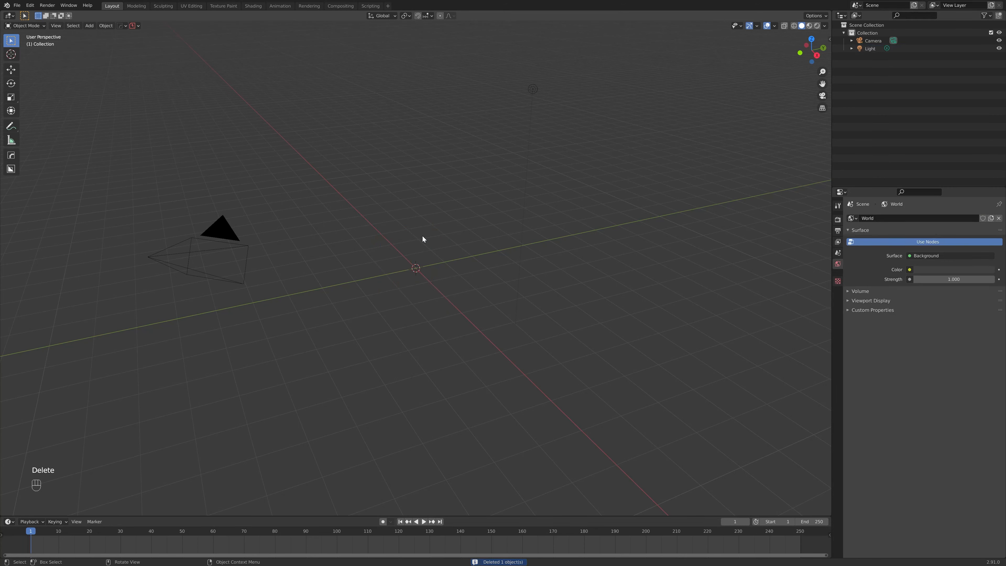
{"action": "key", "text": "shift+a"}
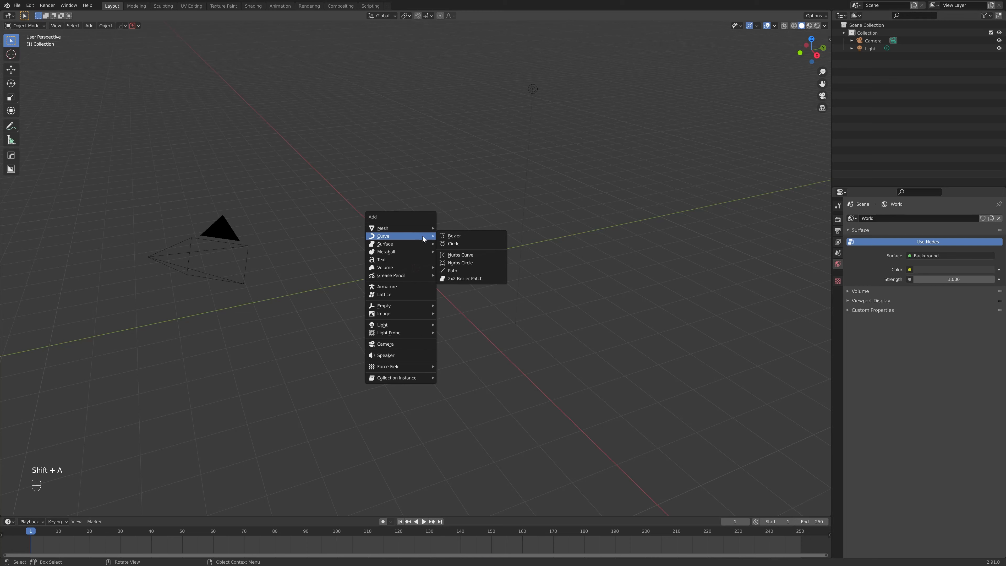
{"action": "mouse_move", "coordinate": [394, 239]}
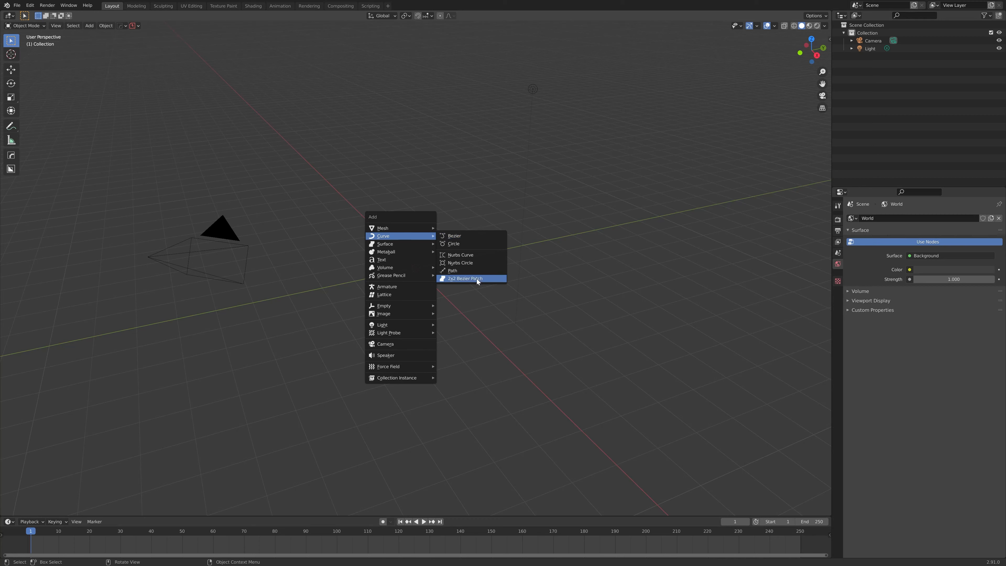
{"action": "mouse_move", "coordinate": [494, 282]}
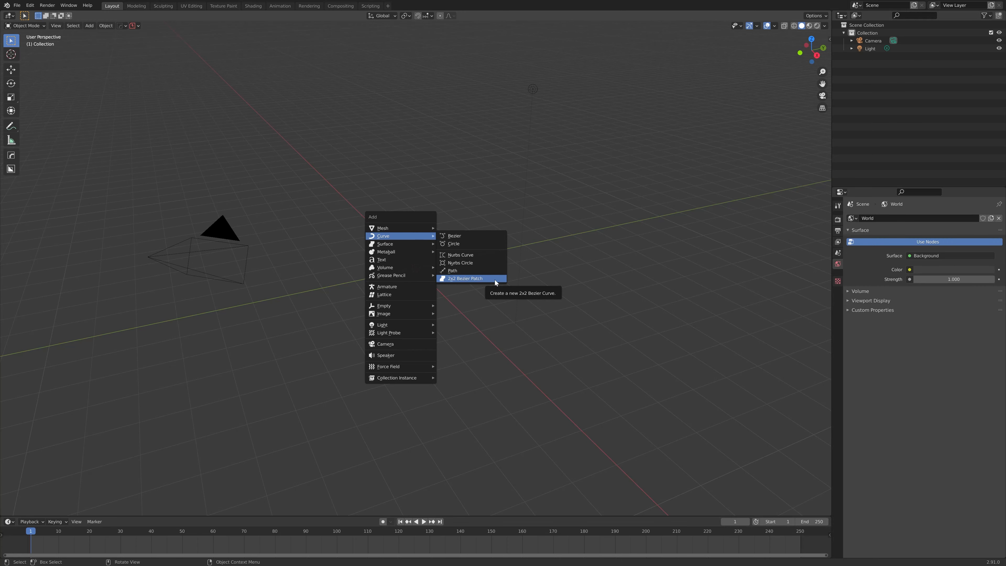
{"action": "left_click", "coordinate": [463, 278]}
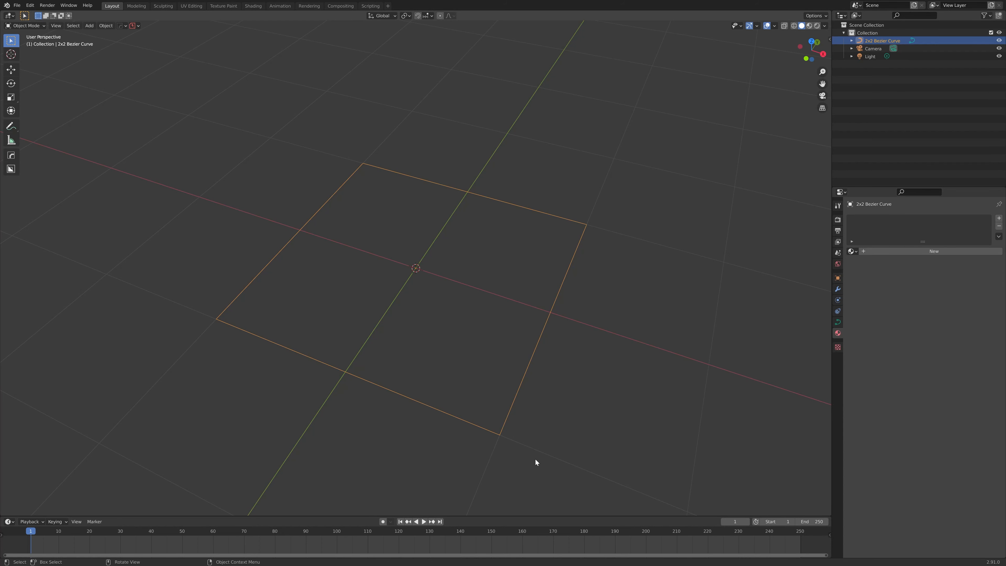
{"action": "mouse_move", "coordinate": [724, 233]}
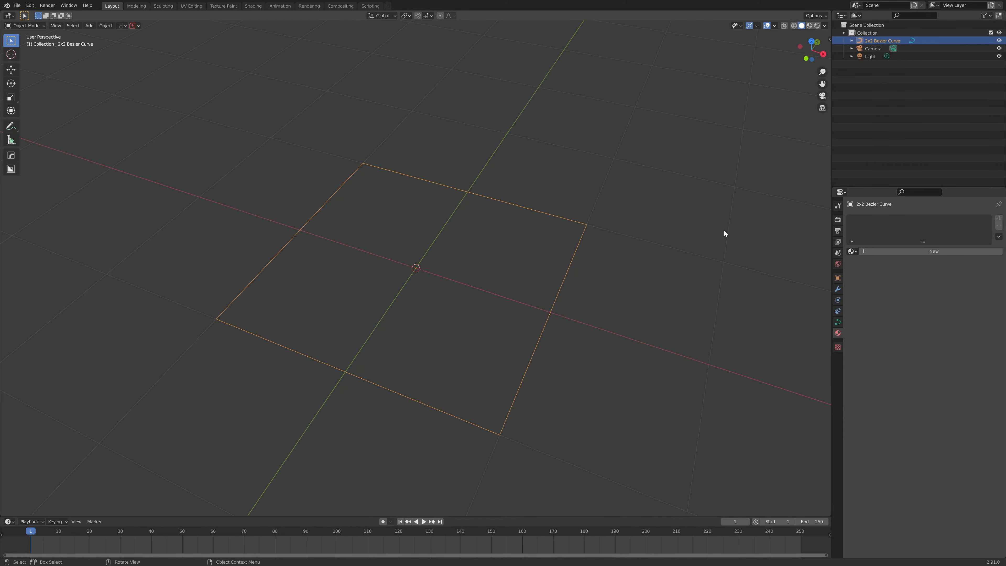
{"action": "mouse_move", "coordinate": [207, 319]}
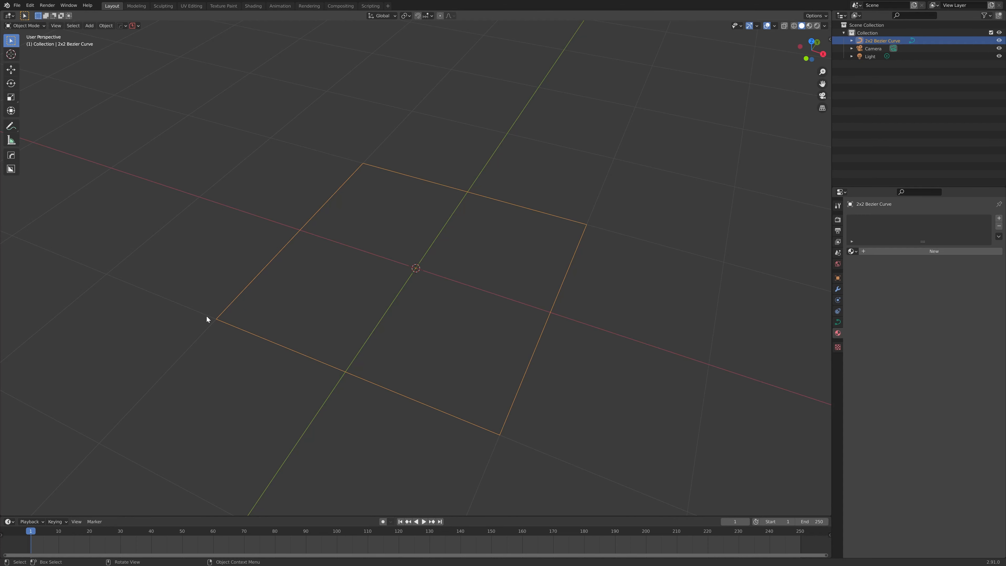
{"action": "mouse_move", "coordinate": [228, 330]}
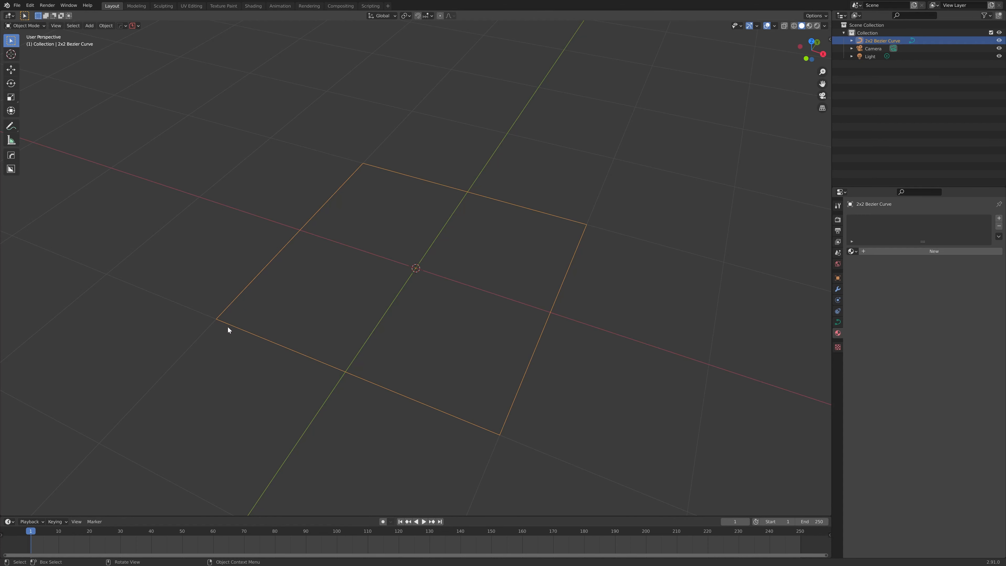
{"action": "mouse_move", "coordinate": [625, 267]}
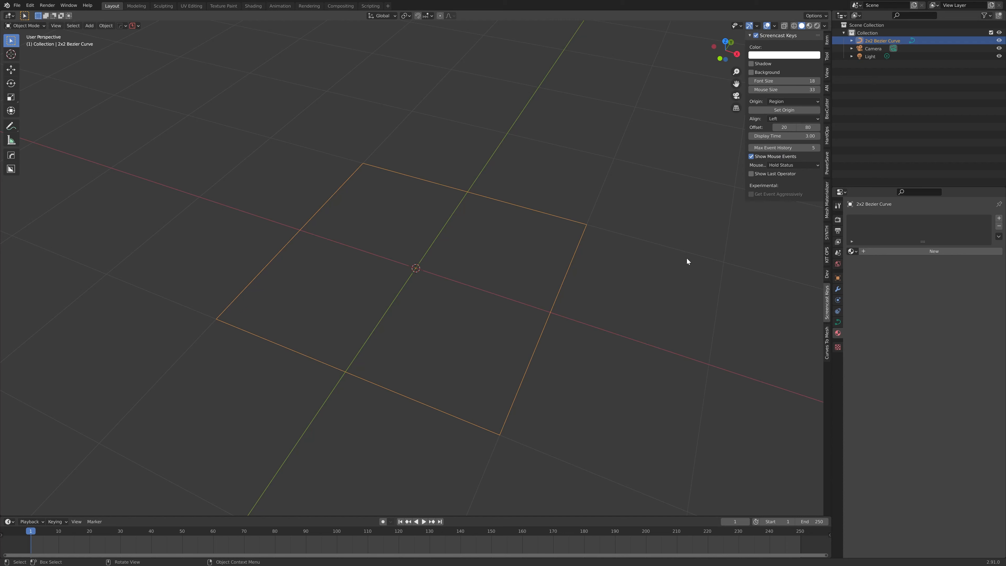
- Show the Curves To Mesh add-on panel in the sidebar
{"action": "left_click", "coordinate": [828, 332]}
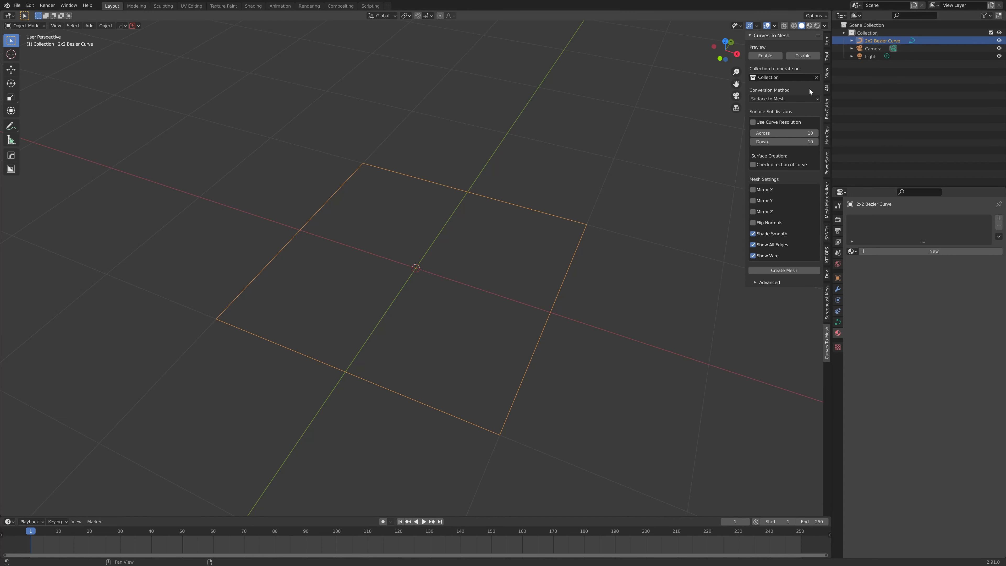
{"action": "mouse_move", "coordinate": [743, 286]}
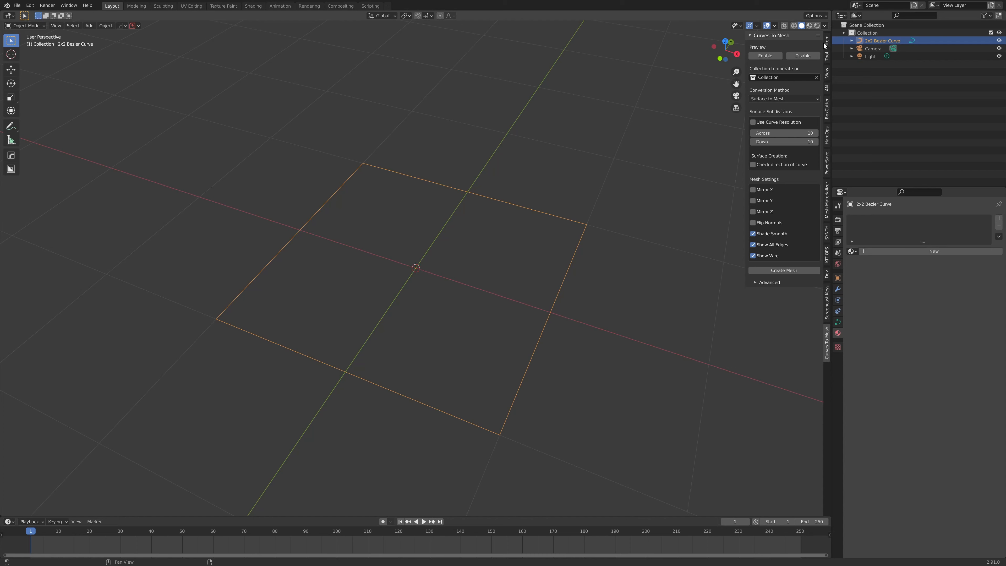
{"action": "mouse_move", "coordinate": [827, 70]}
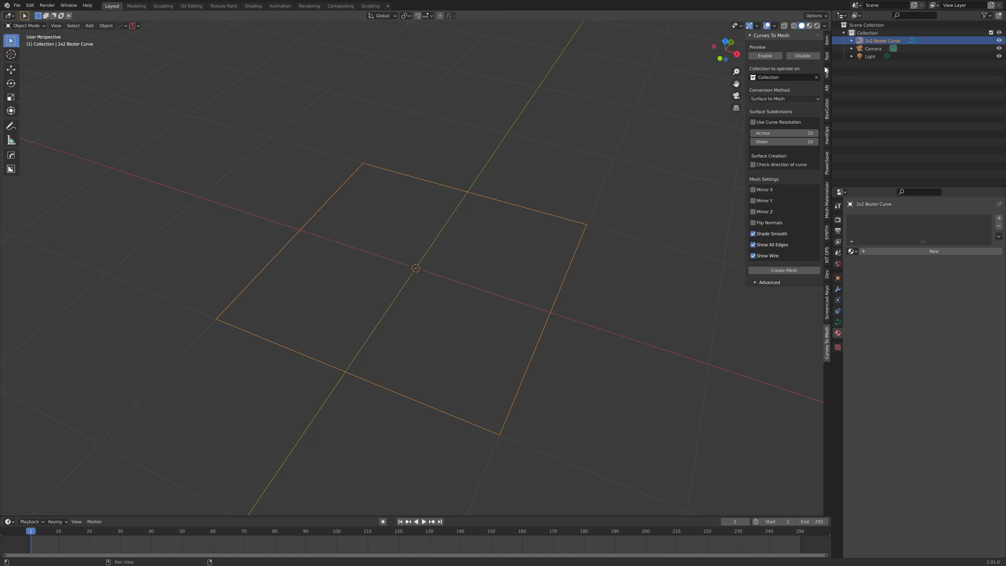
{"action": "mouse_move", "coordinate": [823, 69]}
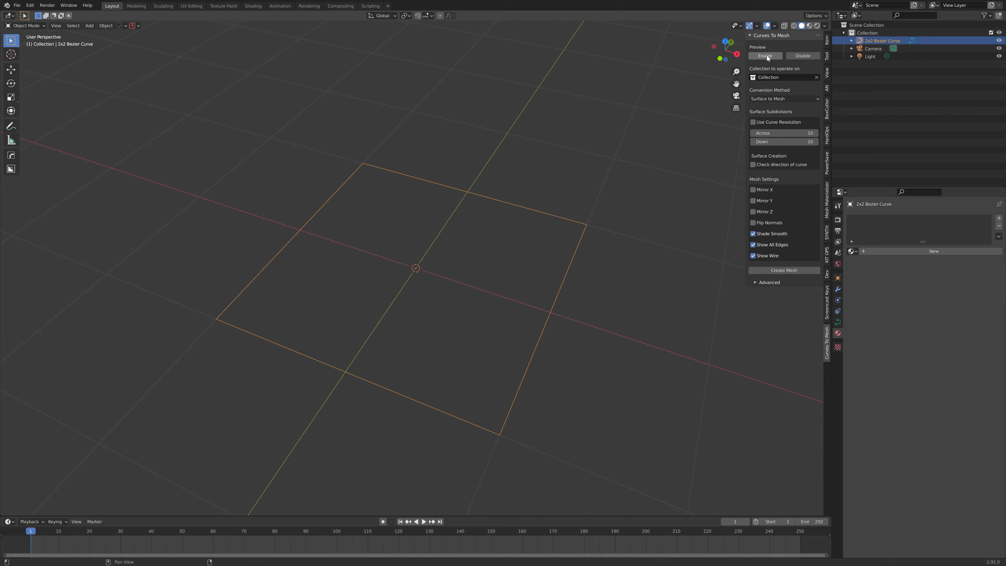
- Enable the live 10 by 10 mesh preview over the Bezier patch
{"action": "left_click", "coordinate": [764, 56]}
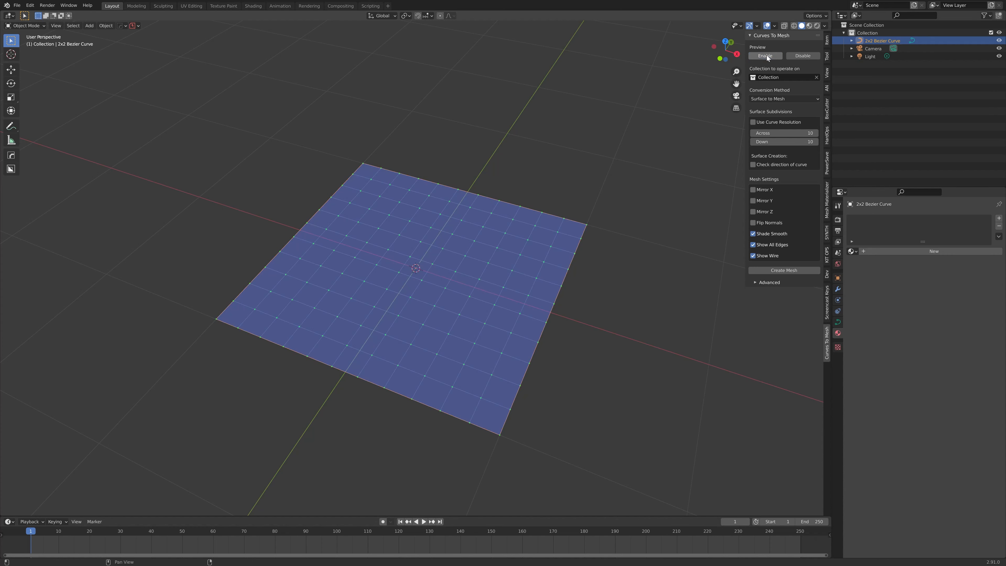
{"action": "mouse_move", "coordinate": [764, 57]}
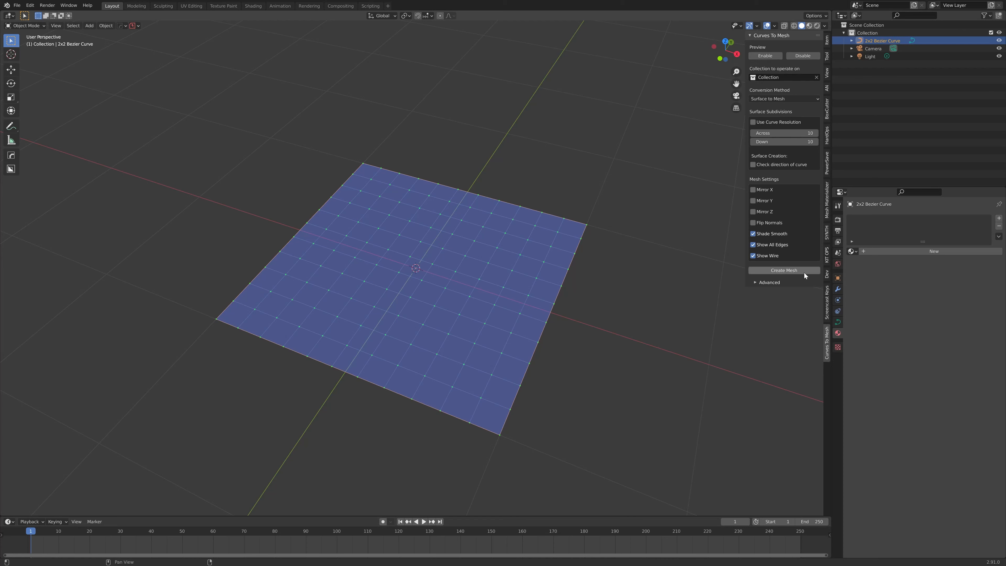
{"action": "mouse_move", "coordinate": [759, 274]}
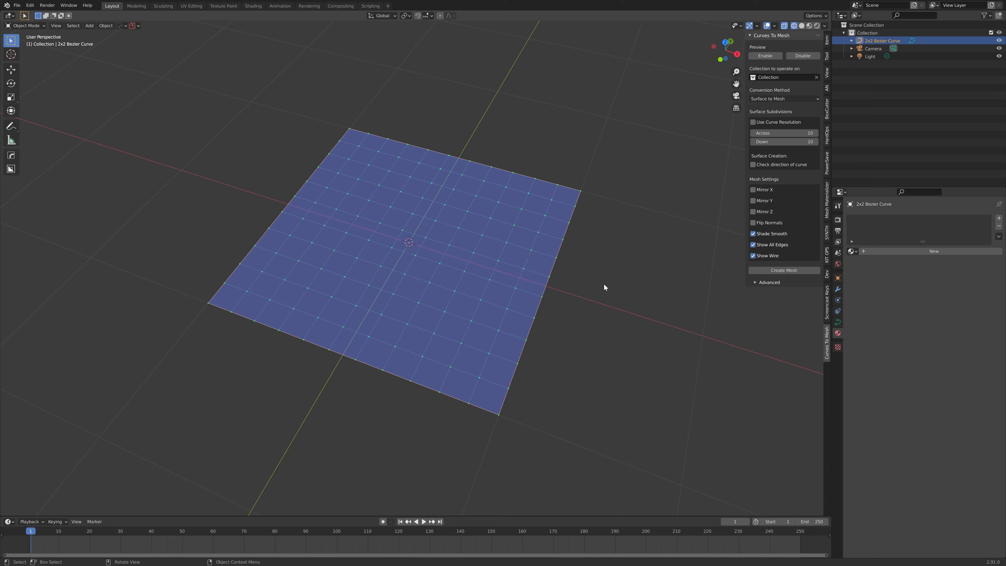
- In Edit Mode, pull a corner handle so the patch's near edge bows outward
{"action": "key", "text": "Tab"}
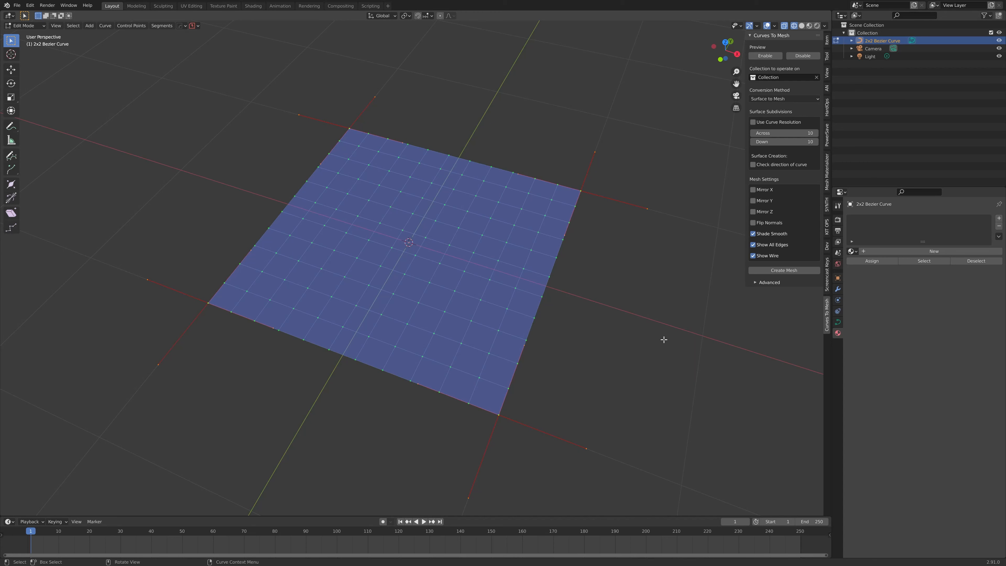
{"action": "mouse_move", "coordinate": [585, 198]}
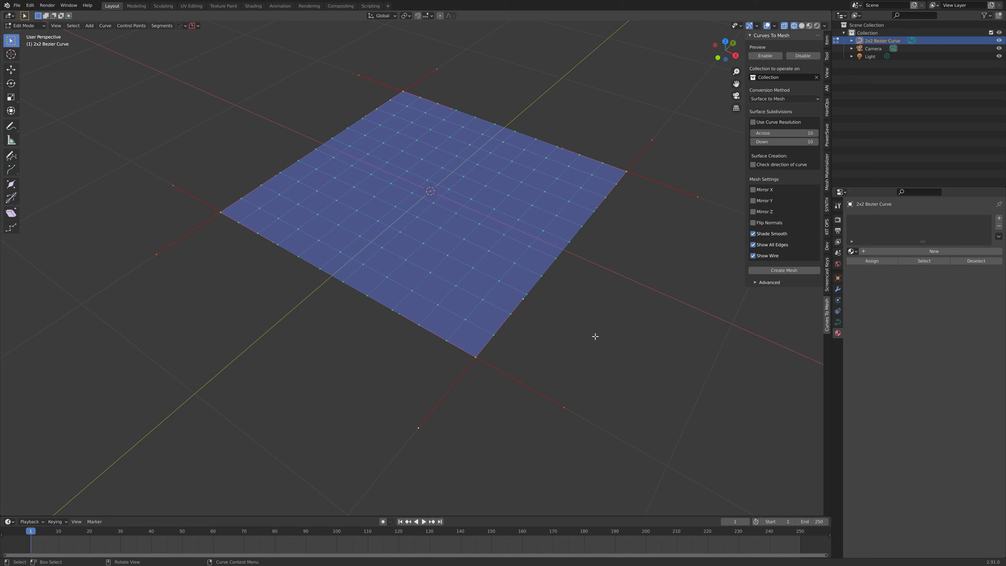
{"action": "mouse_move", "coordinate": [473, 360]}
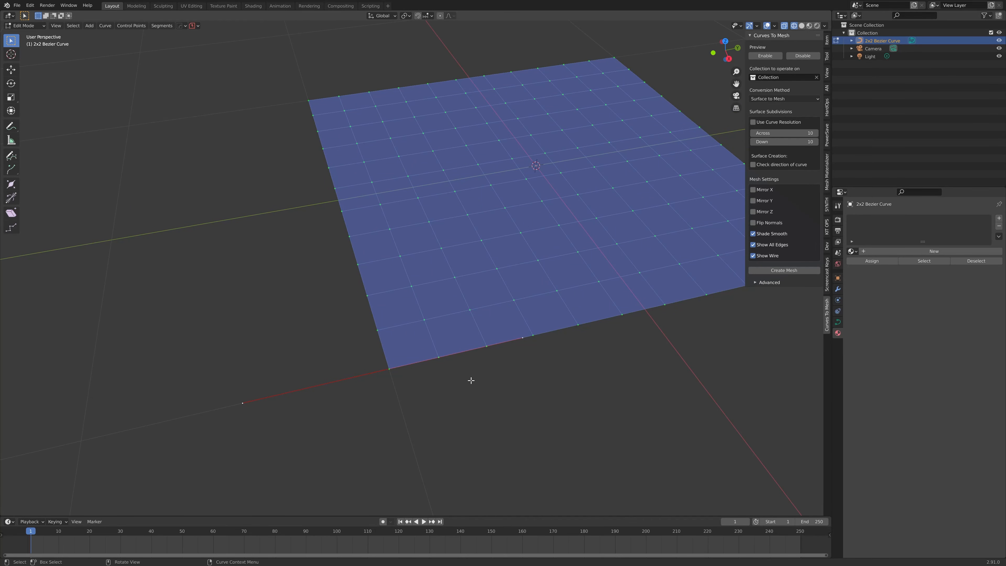
{"action": "mouse_move", "coordinate": [390, 370]}
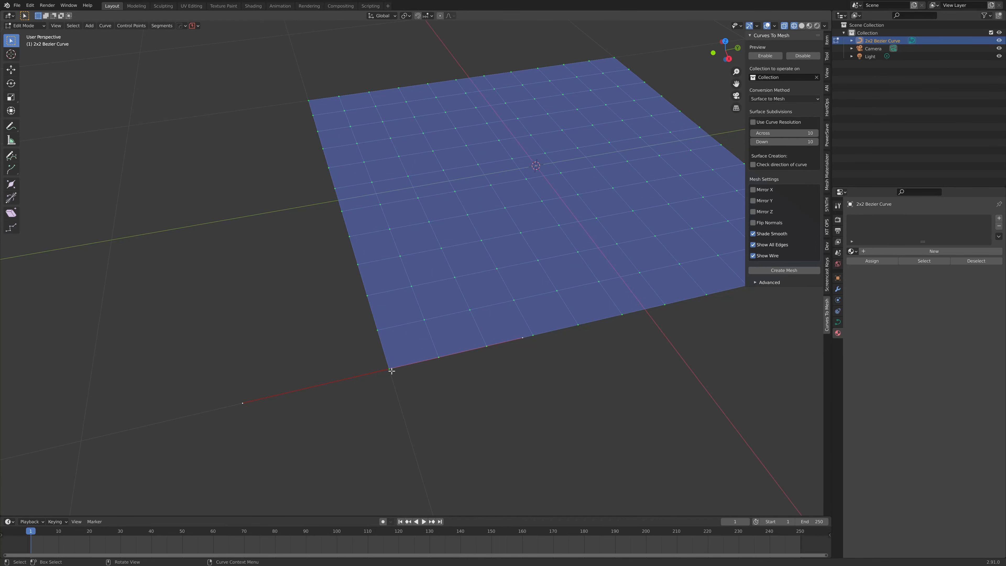
{"action": "mouse_move", "coordinate": [519, 329]}
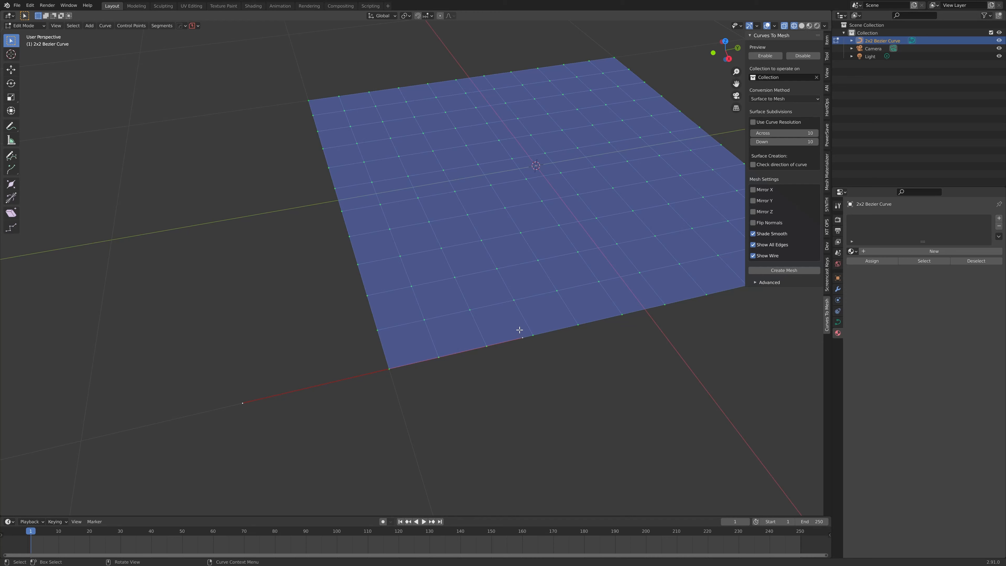
{"action": "mouse_move", "coordinate": [257, 386]}
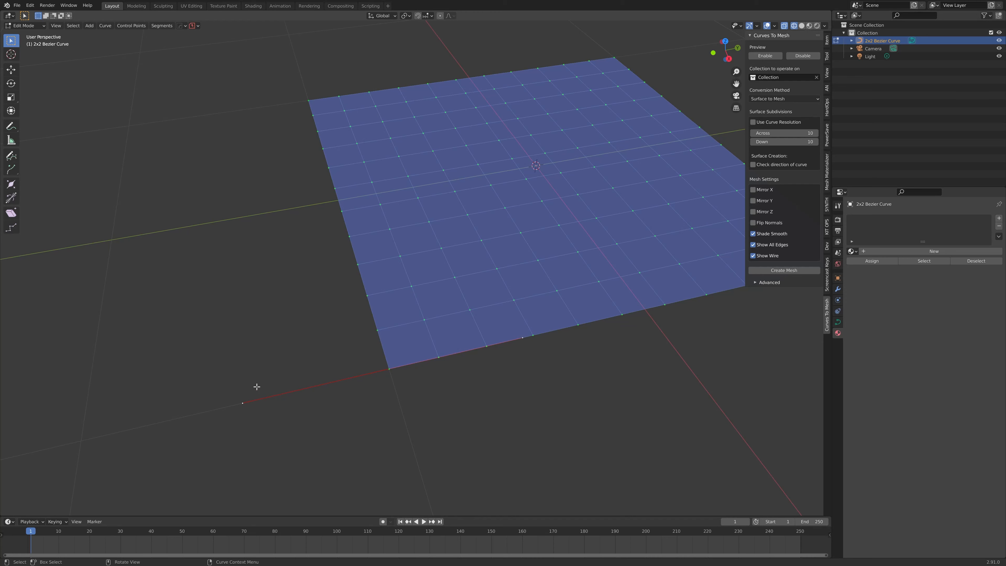
{"action": "mouse_move", "coordinate": [533, 358]}
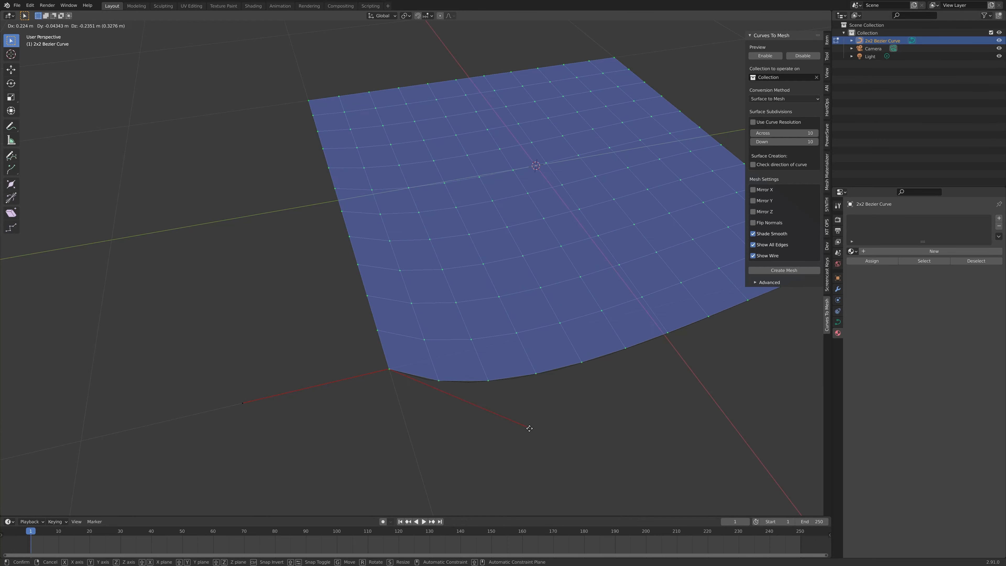
{"action": "left_click_drag", "start_coordinate": [529, 428], "coordinate": [534, 355]}
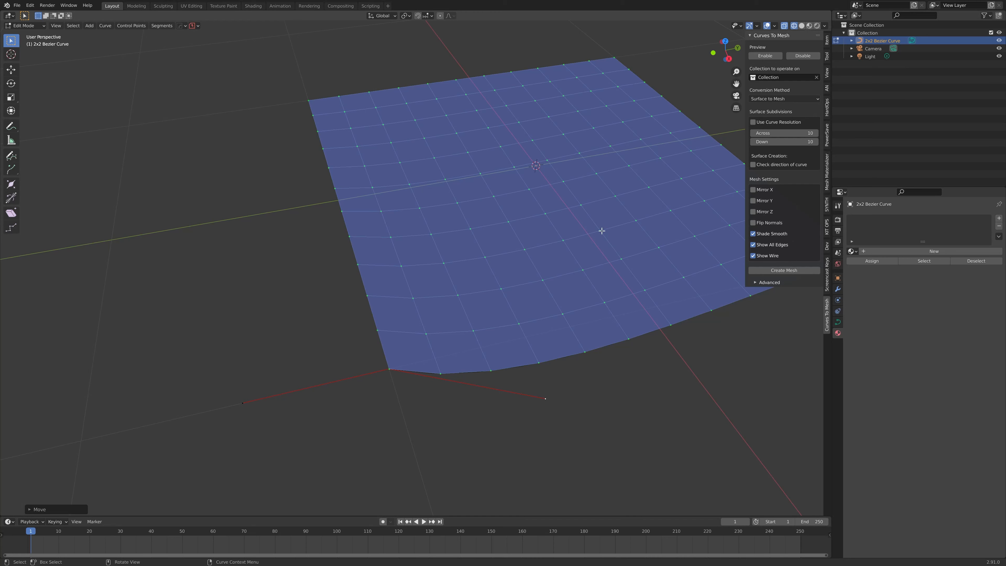
{"action": "mouse_move", "coordinate": [774, 26]}
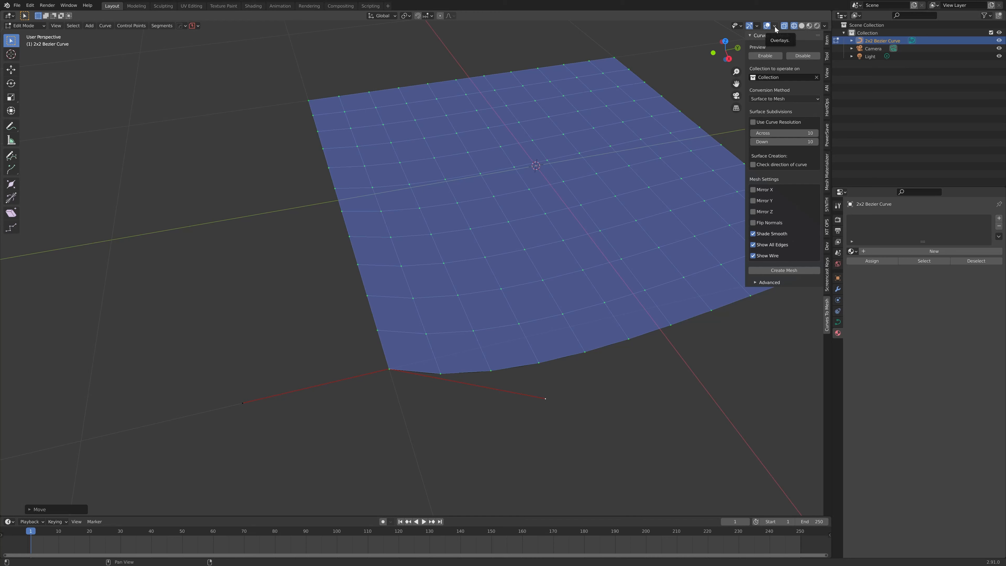
- In Viewport Overlays, set Curve Edit Mode Handles to All
{"action": "left_click", "coordinate": [775, 25]}
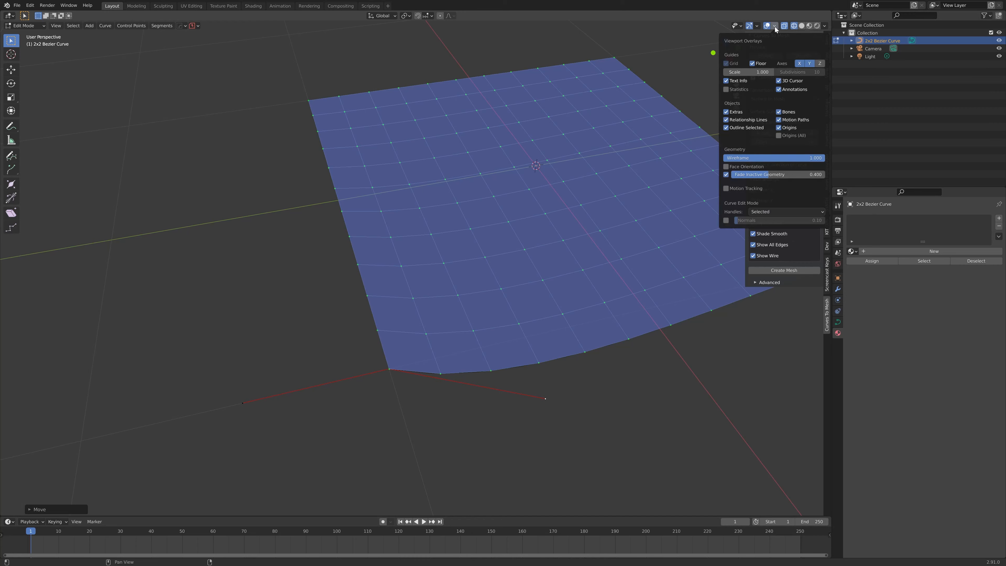
{"action": "mouse_move", "coordinate": [745, 211]}
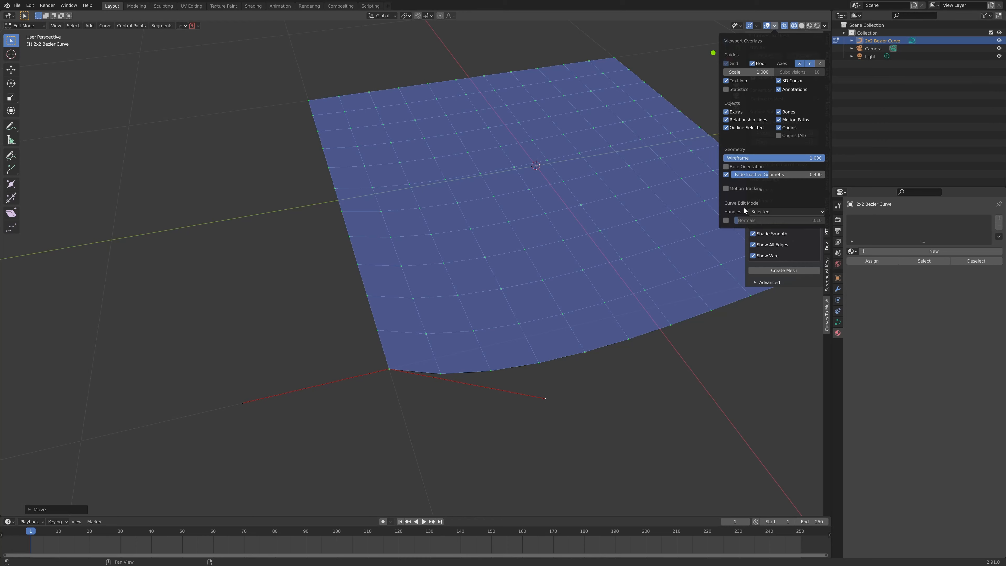
{"action": "mouse_move", "coordinate": [729, 218]}
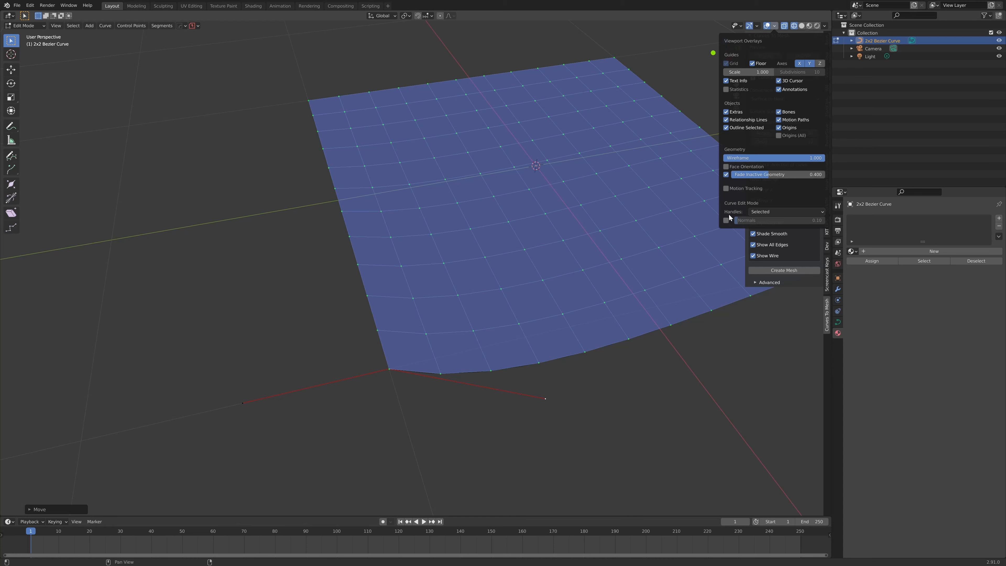
{"action": "left_click", "coordinate": [784, 212]}
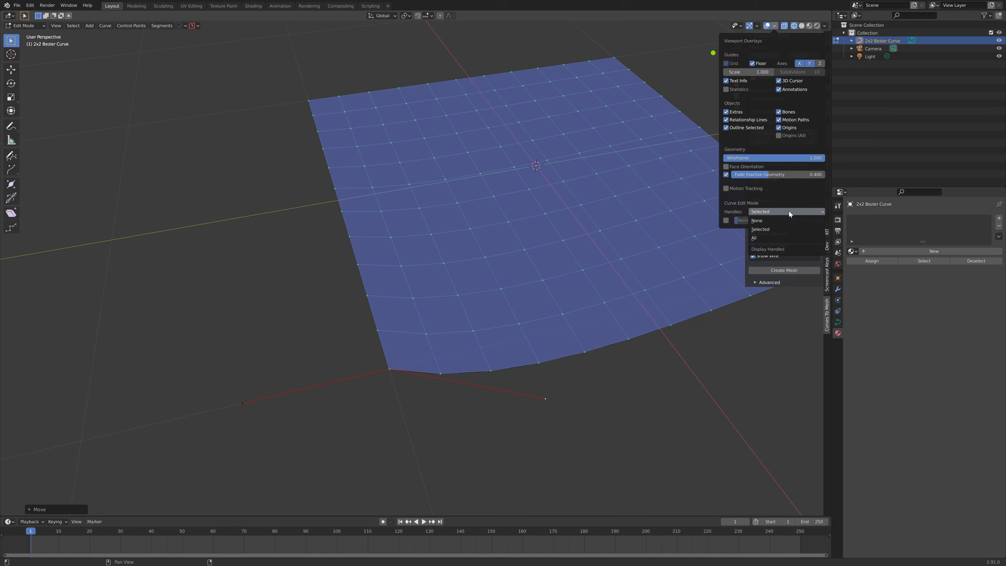
{"action": "mouse_move", "coordinate": [786, 237]}
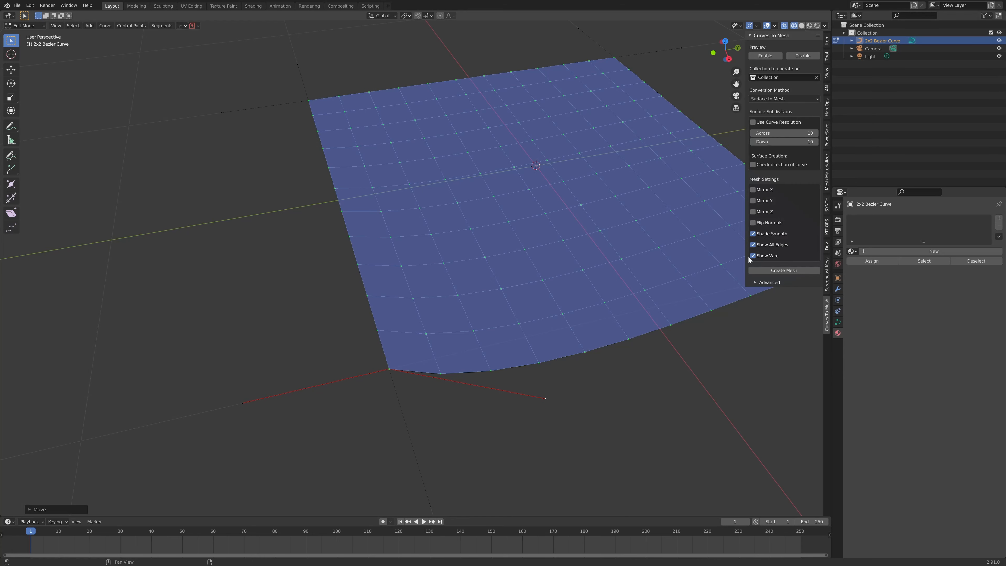
{"action": "mouse_move", "coordinate": [295, 120]}
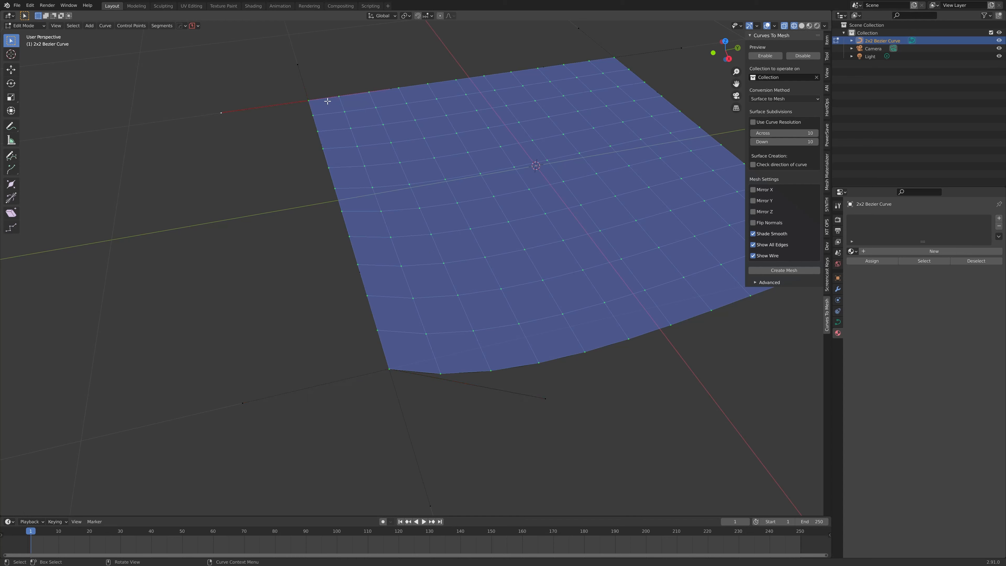
{"action": "mouse_move", "coordinate": [575, 28]}
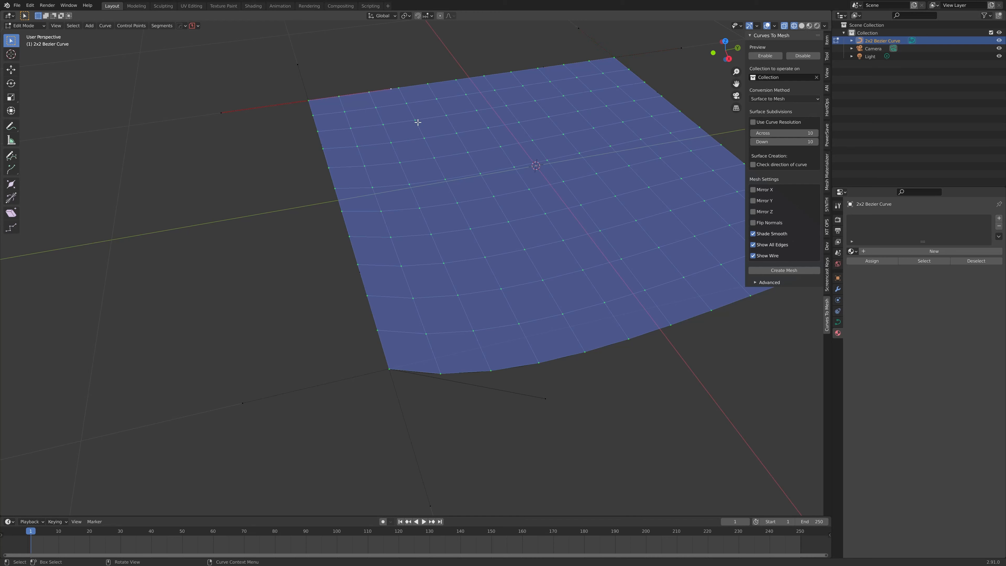
- Move control points and handles so the patch twists into a wavy surface
{"action": "key", "text": "g"}
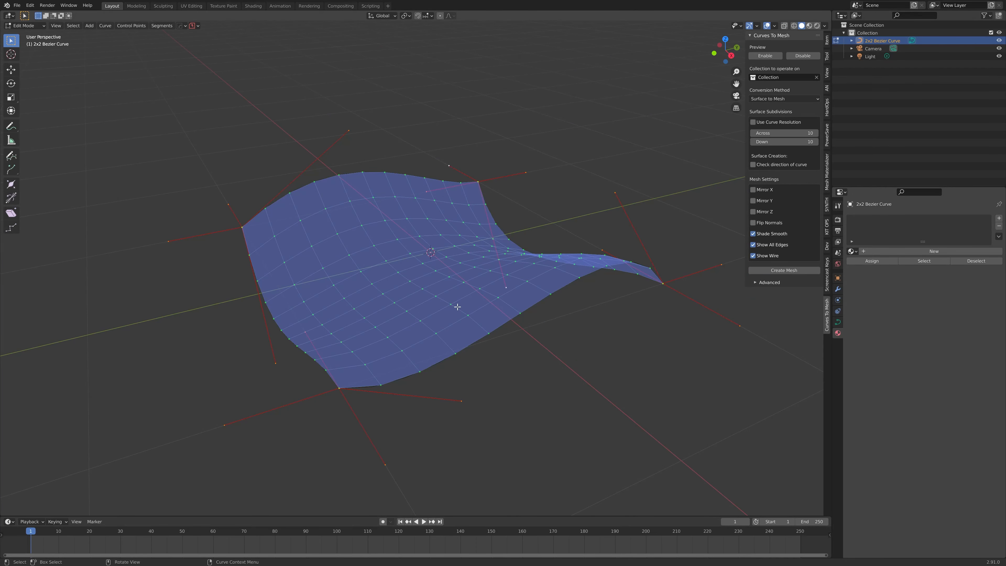
{"action": "left_click_drag", "start_coordinate": [457, 306], "coordinate": [483, 284]}
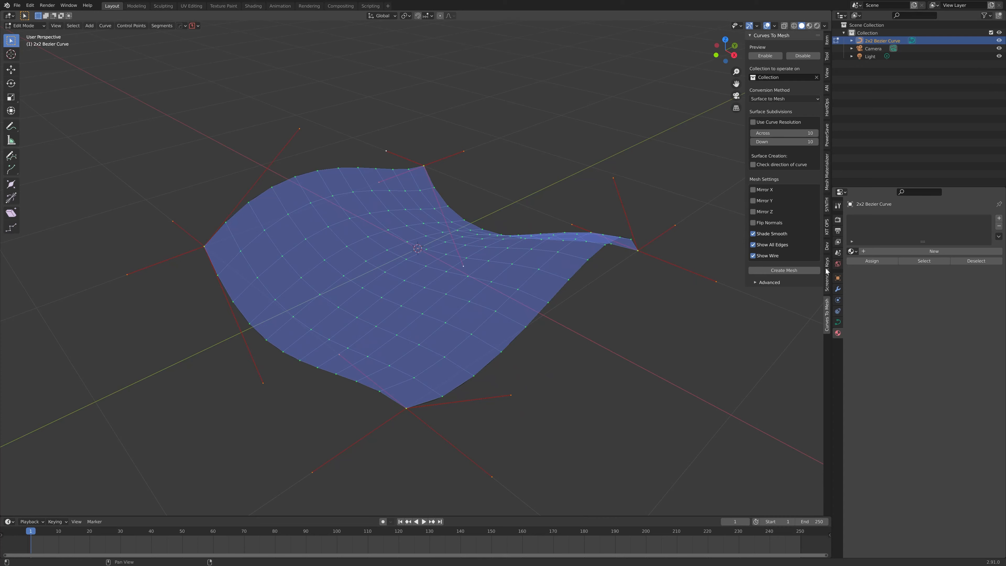
{"action": "mouse_move", "coordinate": [783, 270]}
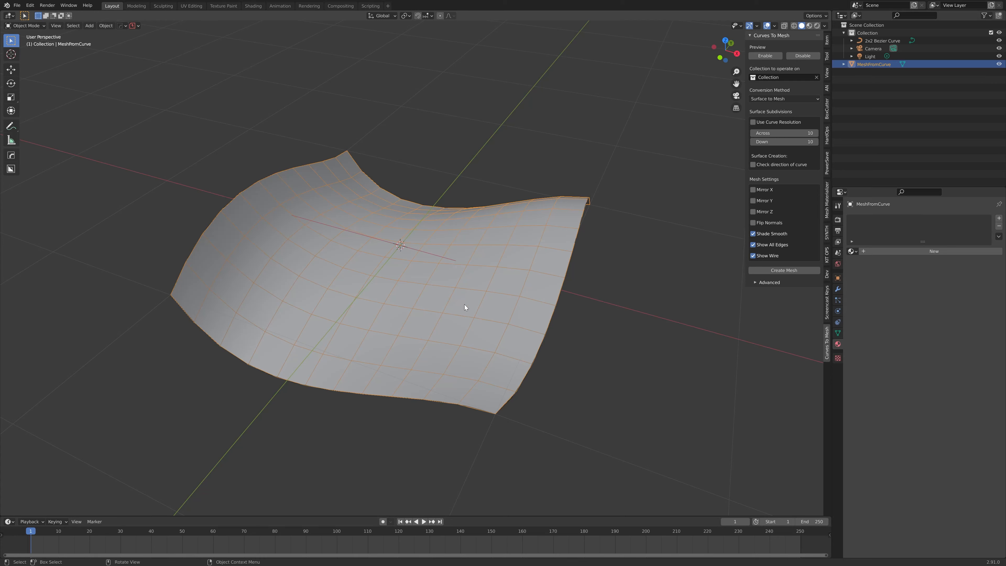
- Edit MeshFromCurve in face mode and extrude selected centre faces upward into blocks
{"action": "key", "text": "Tab"}
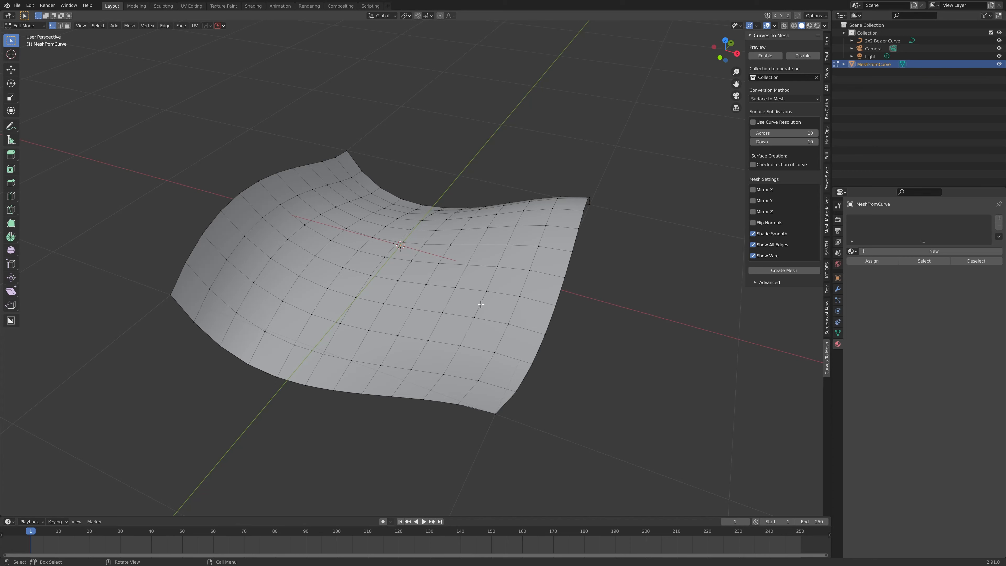
{"action": "mouse_move", "coordinate": [496, 353]}
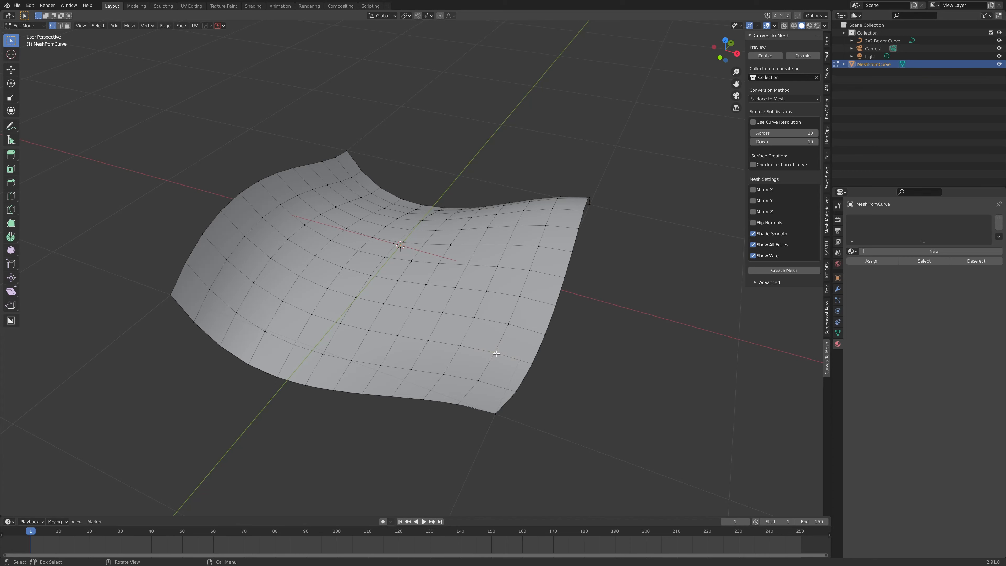
{"action": "key", "text": "g"}
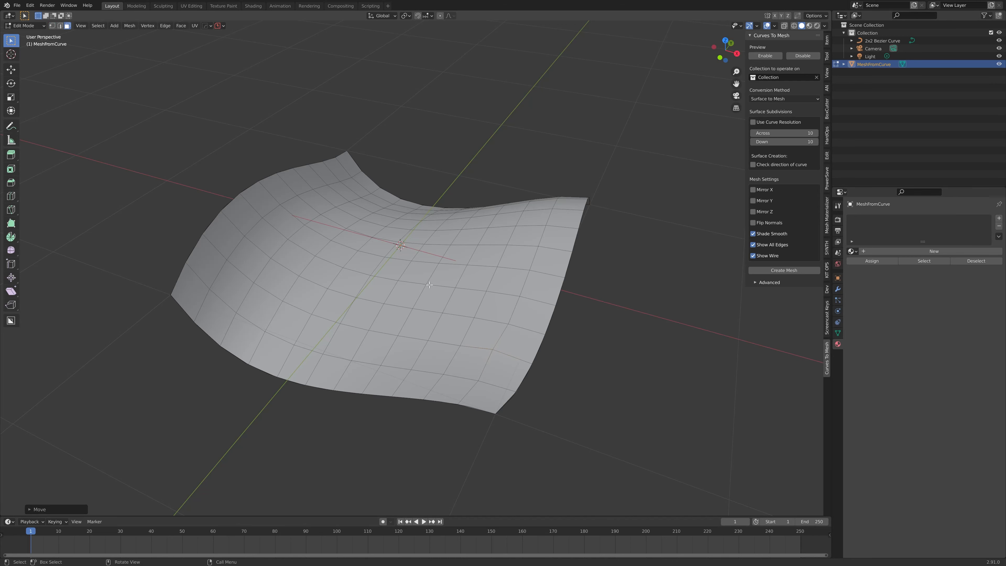
{"action": "left_click", "coordinate": [438, 302]}
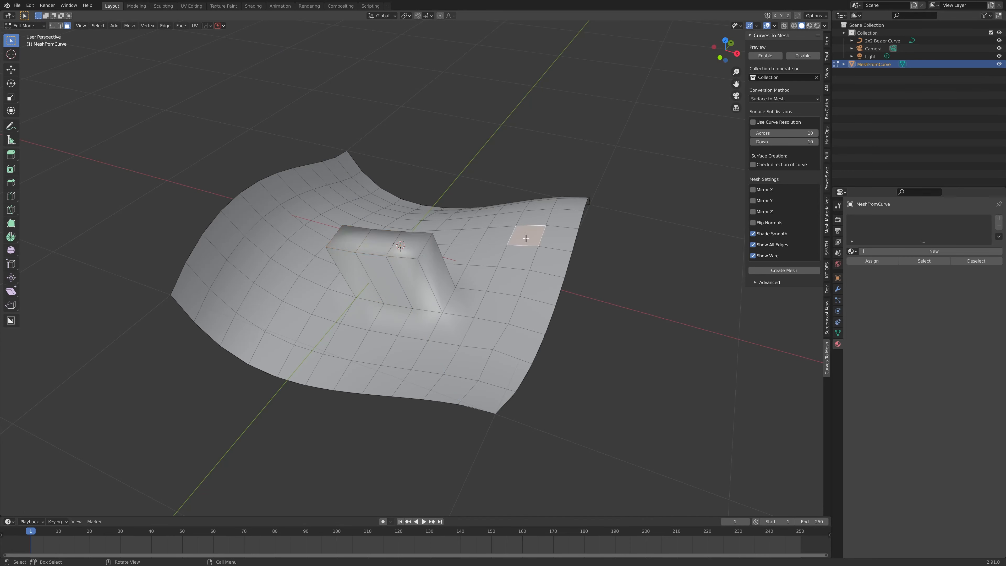
{"action": "left_click", "coordinate": [509, 283]}
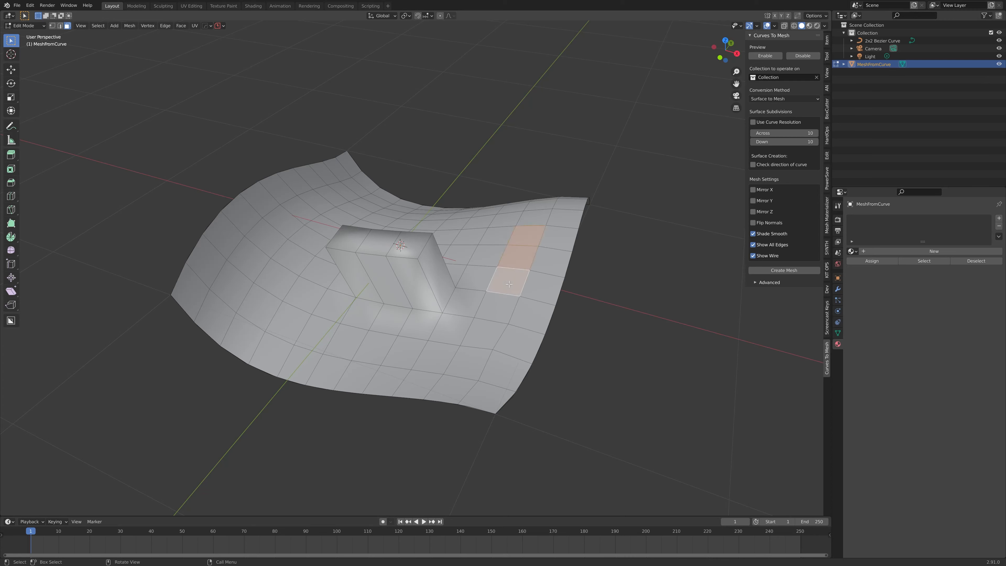
{"action": "left_click_drag", "start_coordinate": [509, 283], "coordinate": [500, 251]}
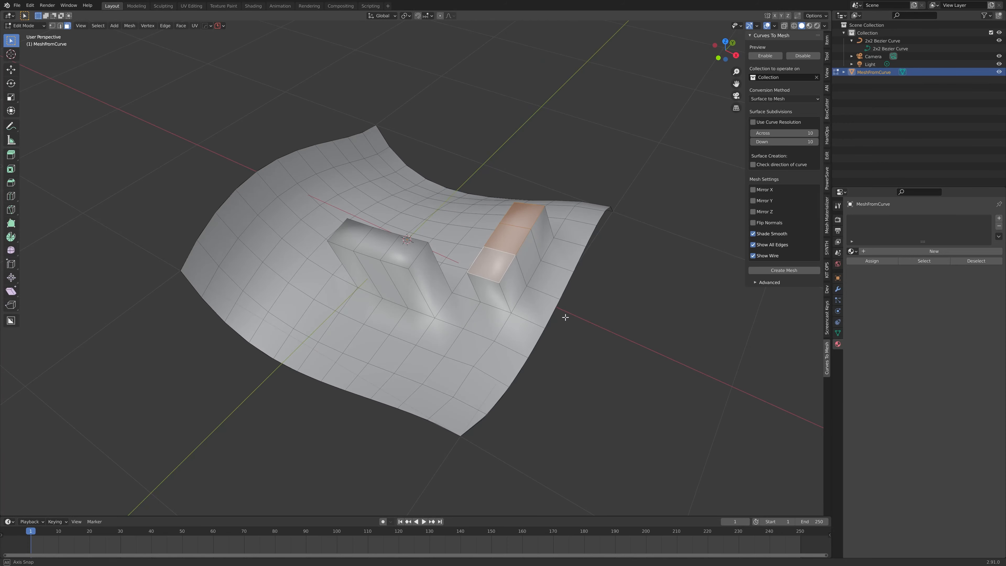
- Delete the MeshFromCurve object and enter Edit Mode on the 2x2 Bezier patch
{"action": "key", "text": "Tab"}
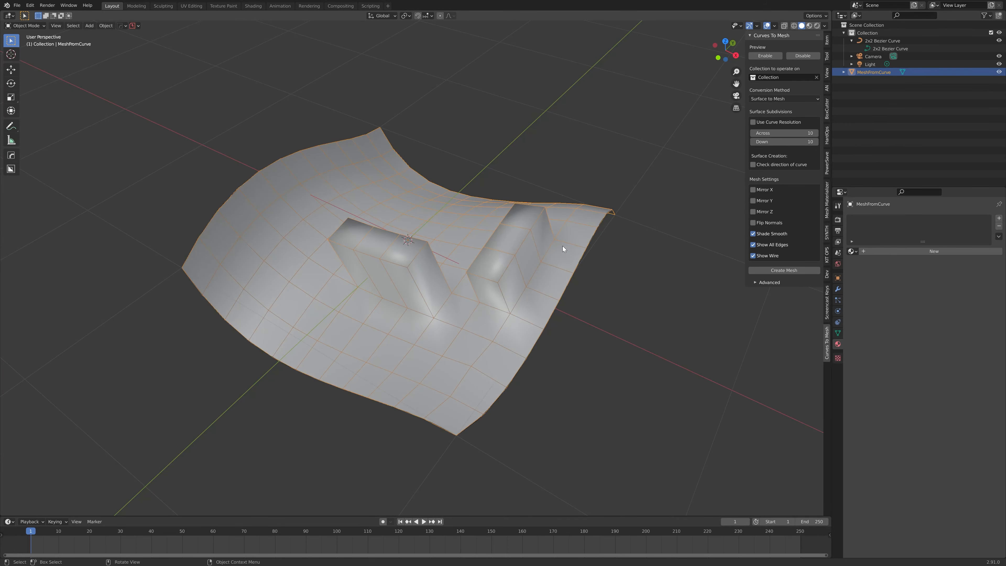
{"action": "key", "text": "Delete"}
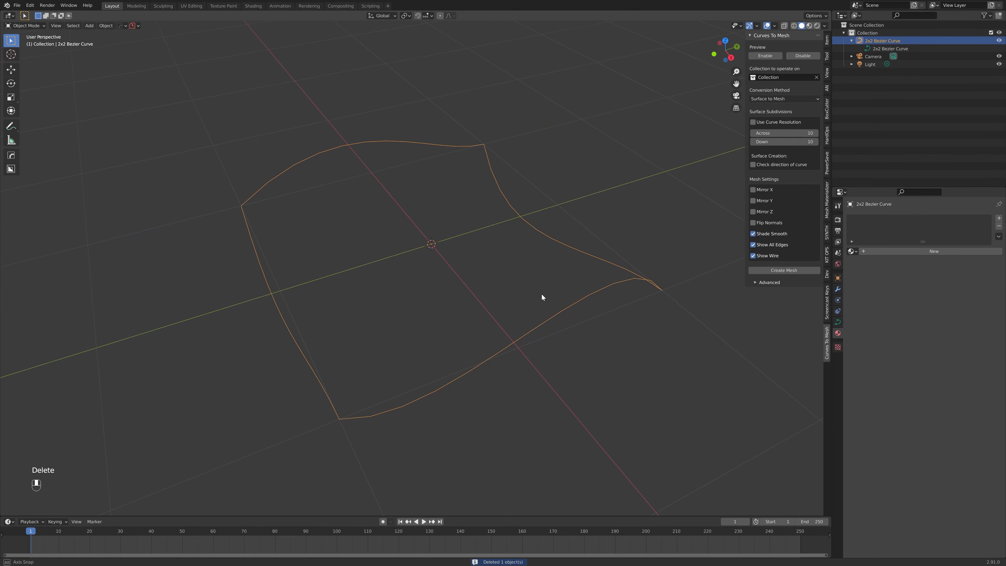
{"action": "key", "text": "Tab"}
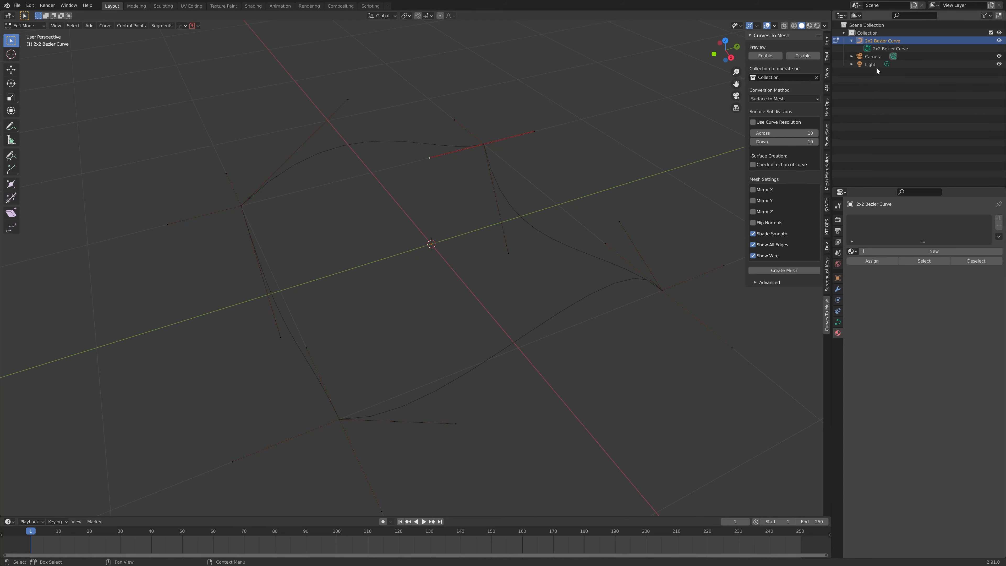
{"action": "left_click", "coordinate": [764, 55]}
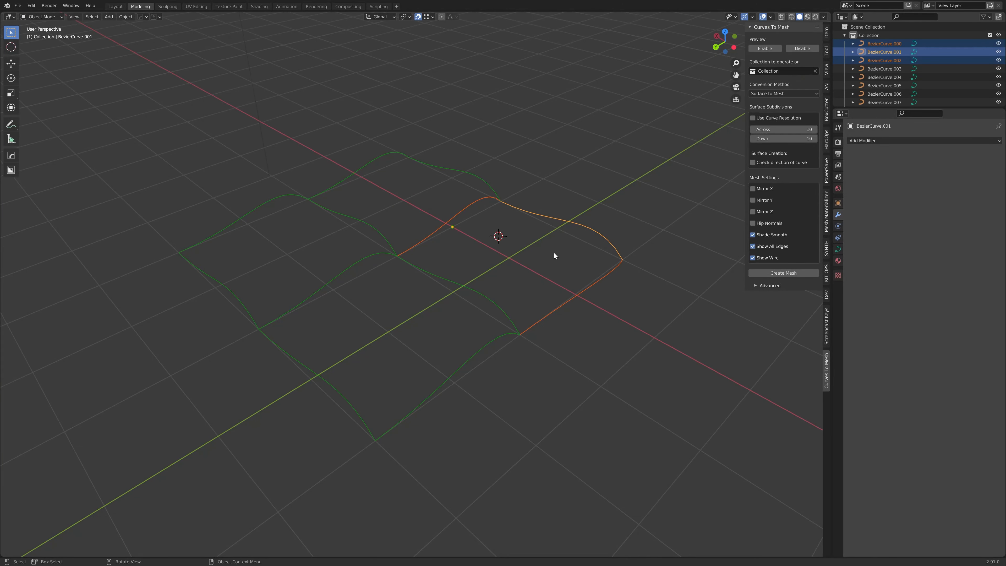
{"action": "mouse_move", "coordinate": [659, 268]}
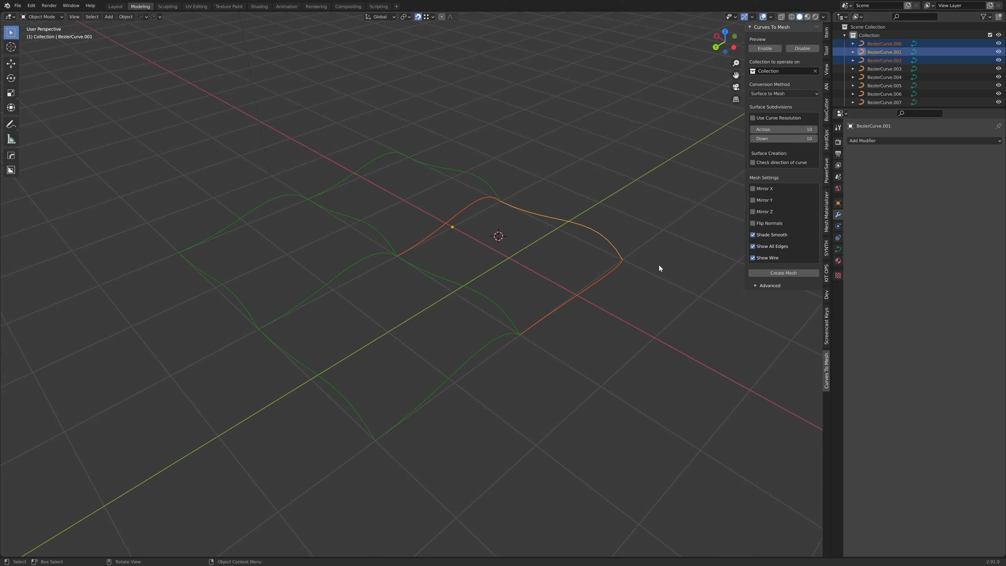
{"action": "mouse_move", "coordinate": [665, 245]}
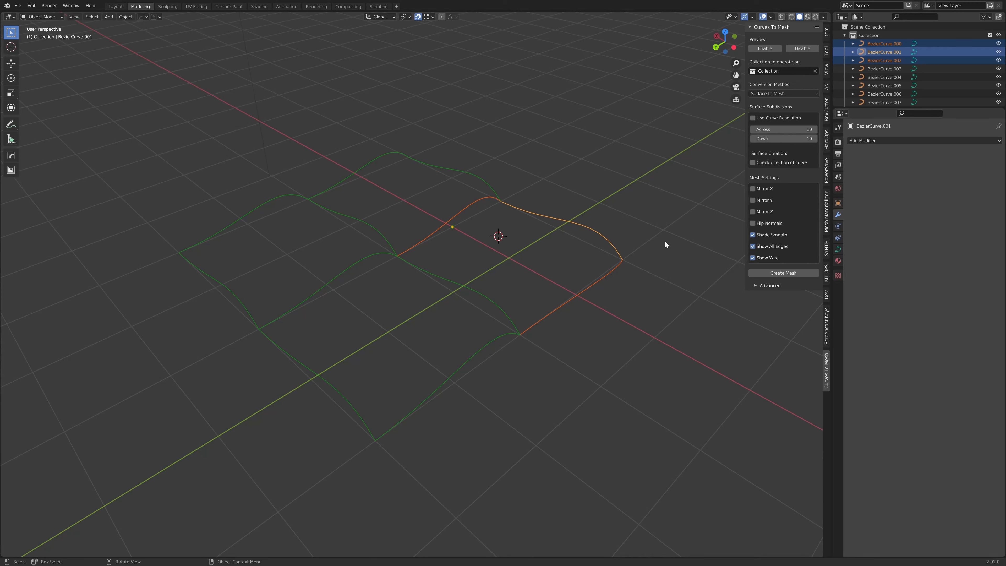